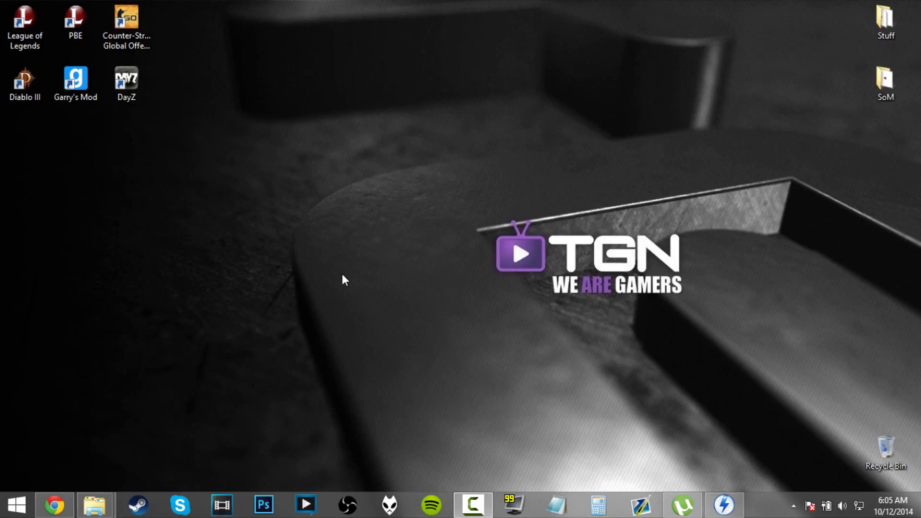
pyautogui.moveTo(183, 392)
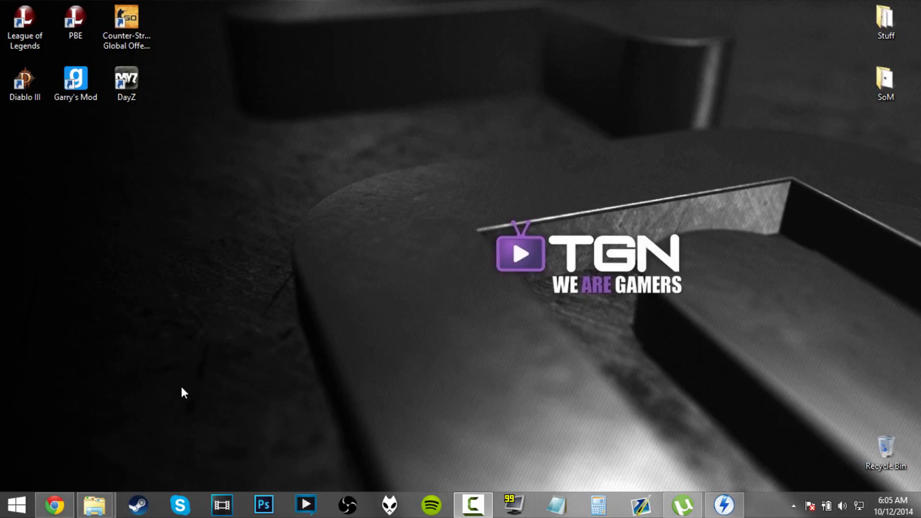
pyautogui.moveTo(176, 384)
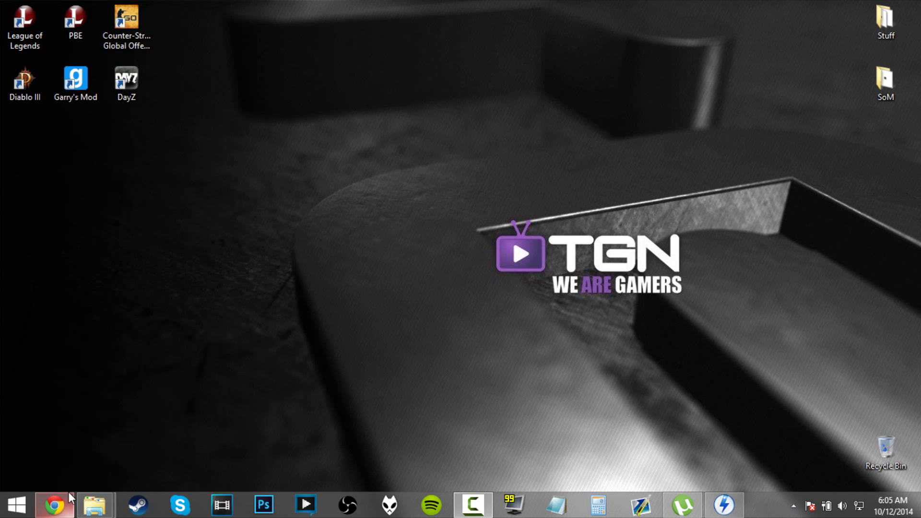
# Bring up Chrome and review the CODEX and crack-only torrent pages, ending on the uTorrent site.
pyautogui.click(54, 504)
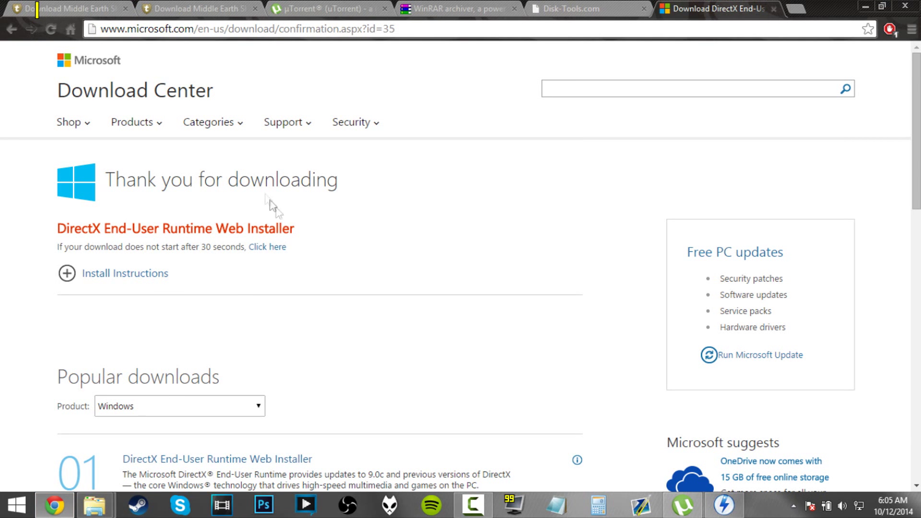
pyautogui.click(67, 8)
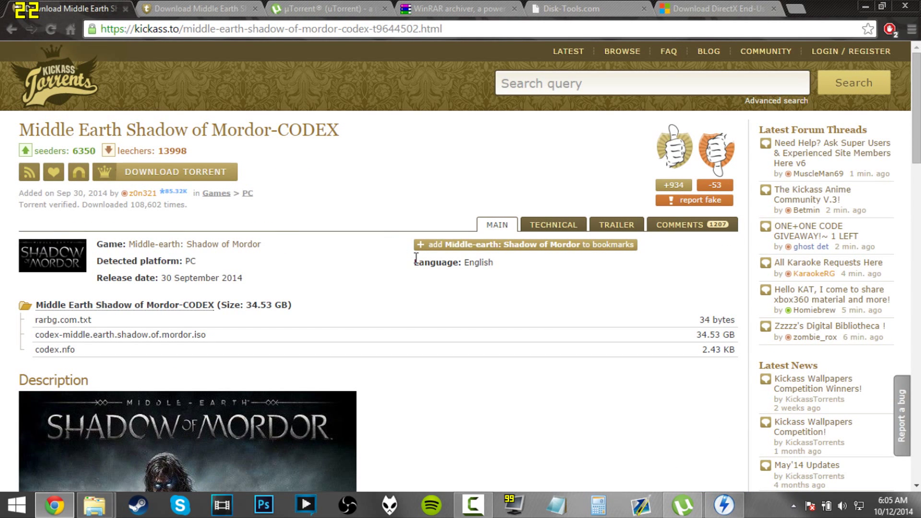
pyautogui.moveTo(445, 233)
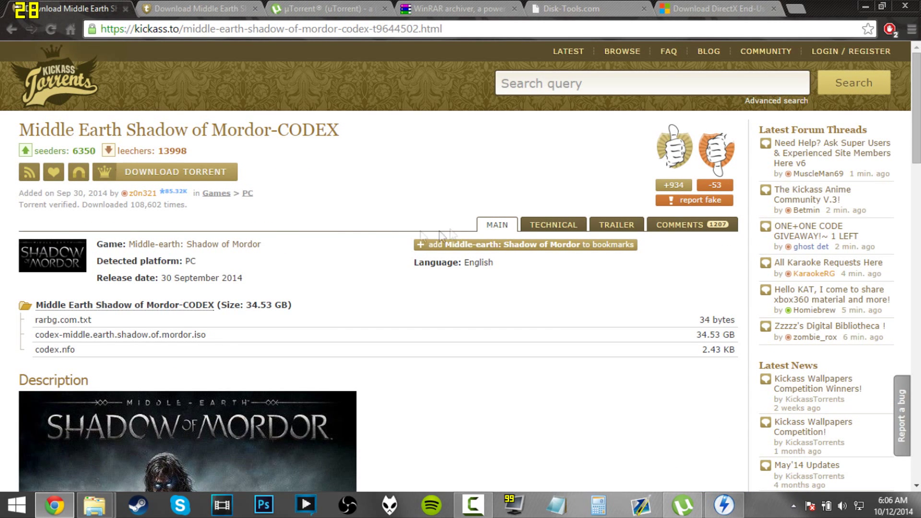
pyautogui.moveTo(318, 176)
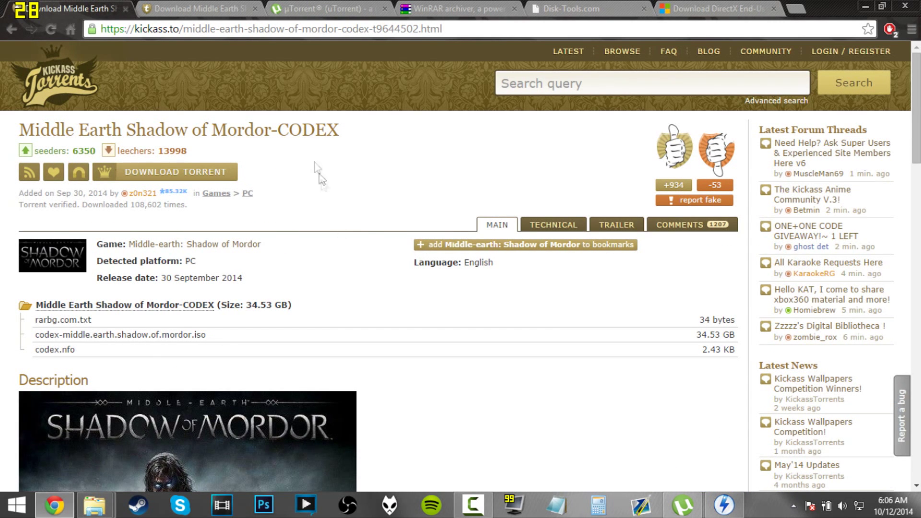
pyautogui.moveTo(270, 163)
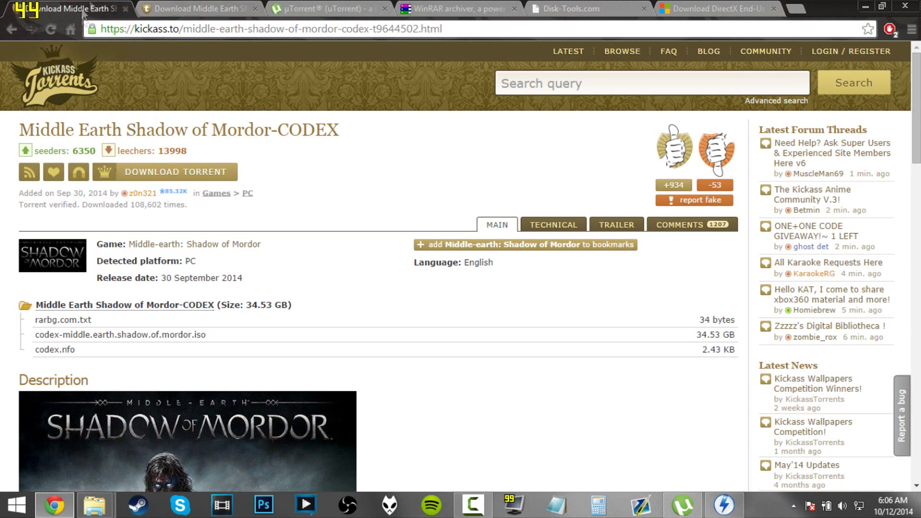
pyautogui.moveTo(179, 134)
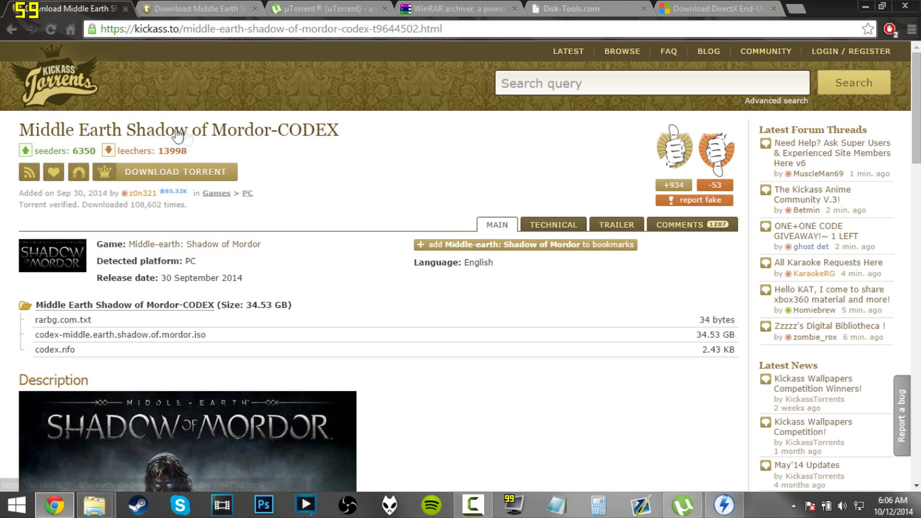
pyautogui.moveTo(55, 133)
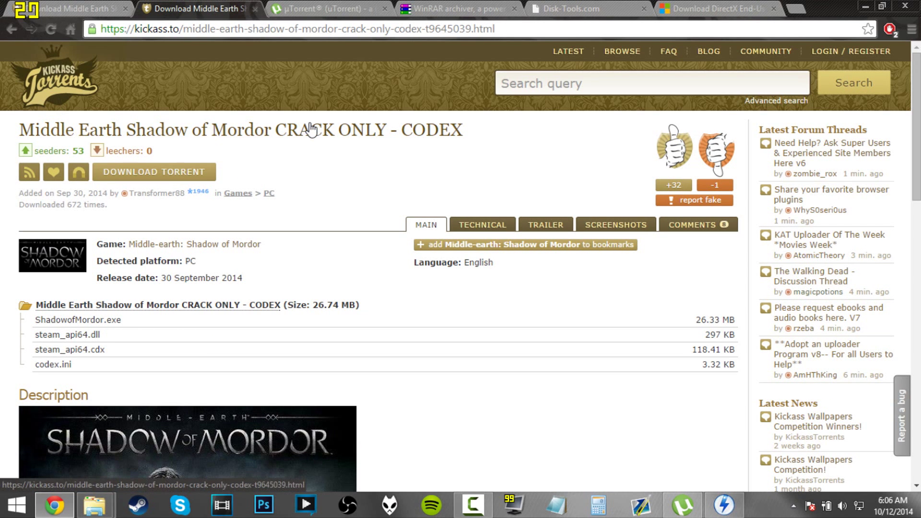
pyautogui.moveTo(192, 152)
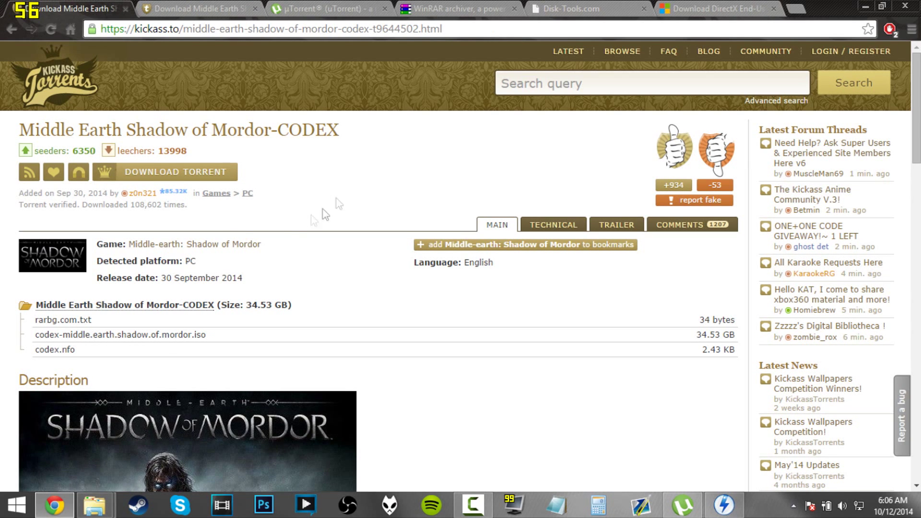
pyautogui.moveTo(311, 163)
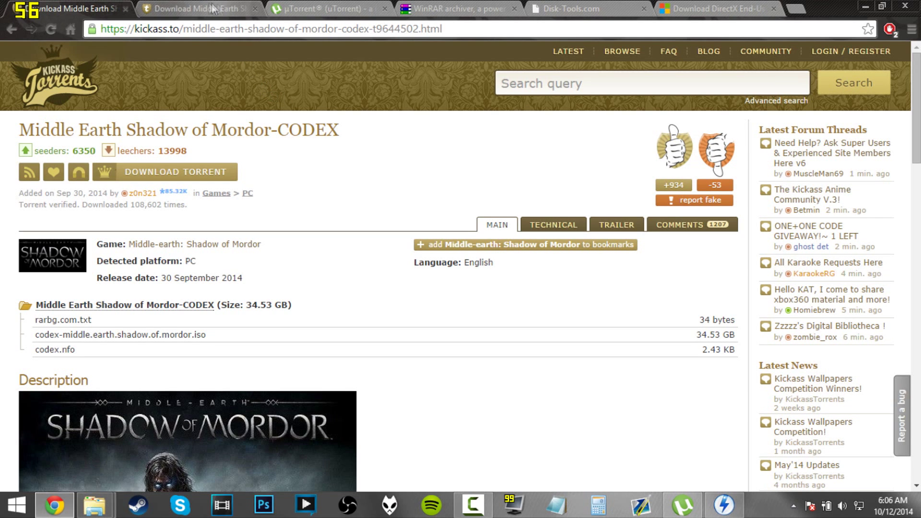
pyautogui.moveTo(199, 8)
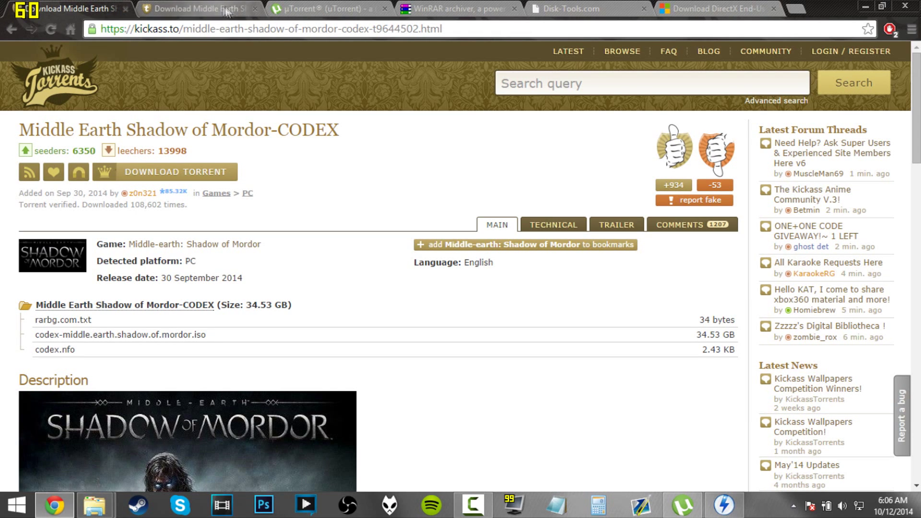
pyautogui.click(326, 9)
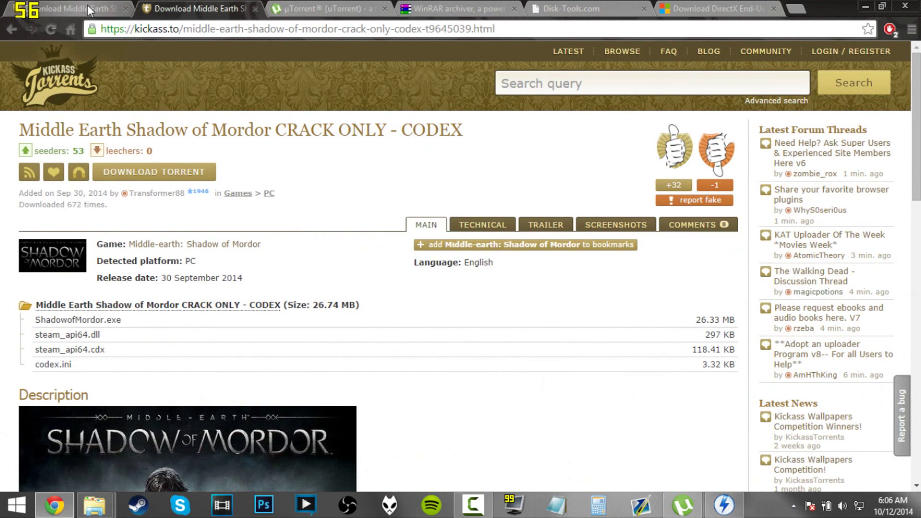
pyautogui.click(323, 8)
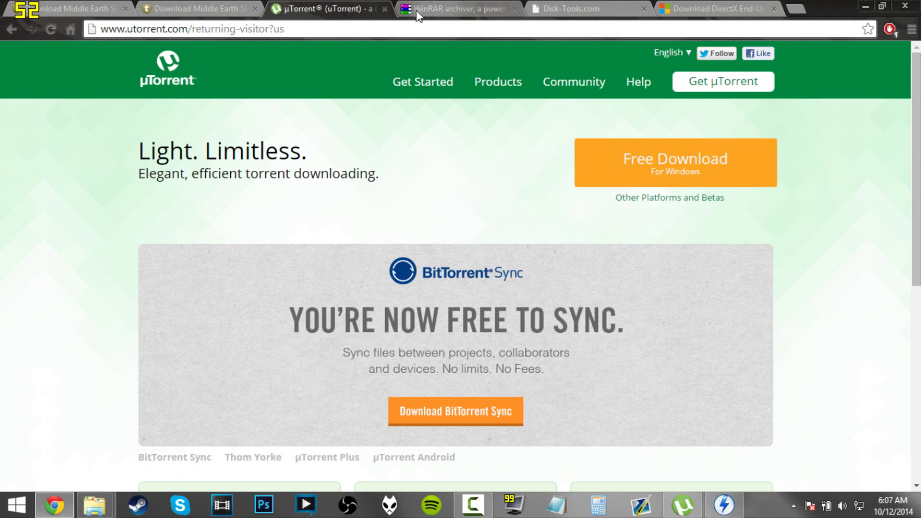
# Look over the WinRAR and DAEMON Tools Lite download pages in their Chrome tabs.
pyautogui.click(458, 9)
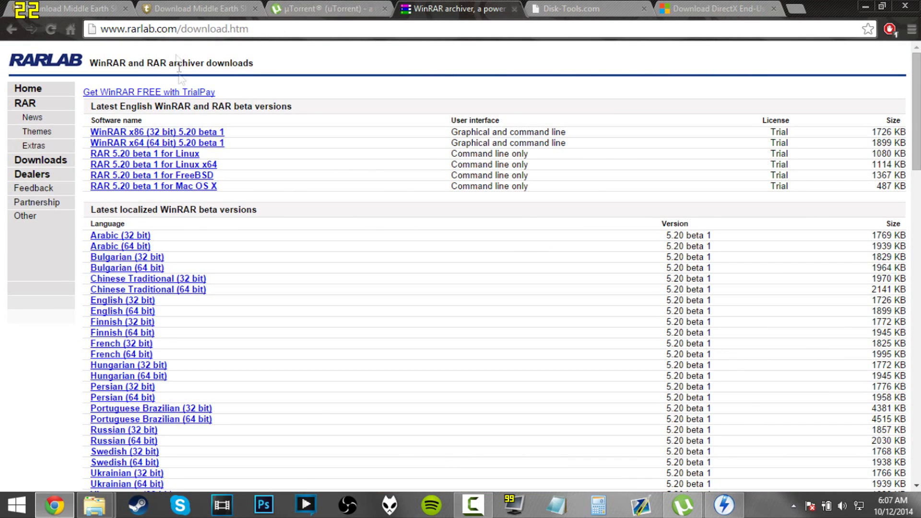
pyautogui.moveTo(178, 196)
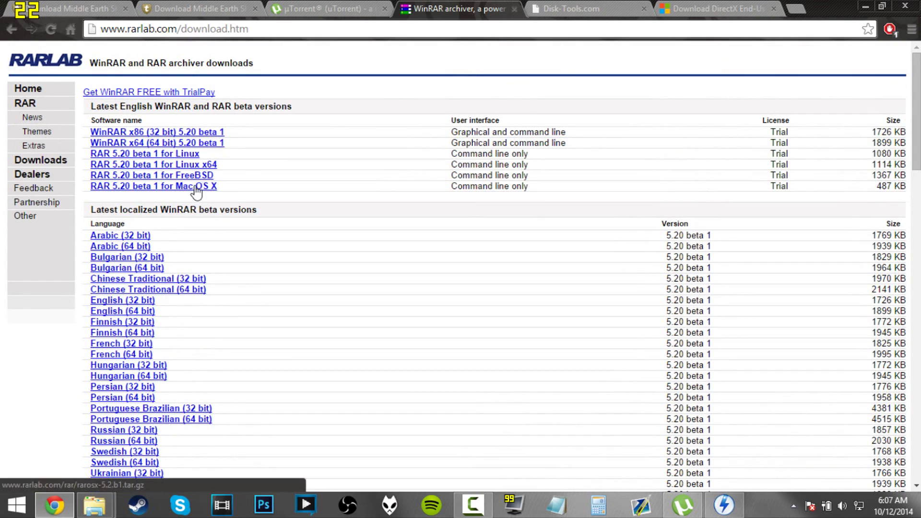
pyautogui.click(442, 9)
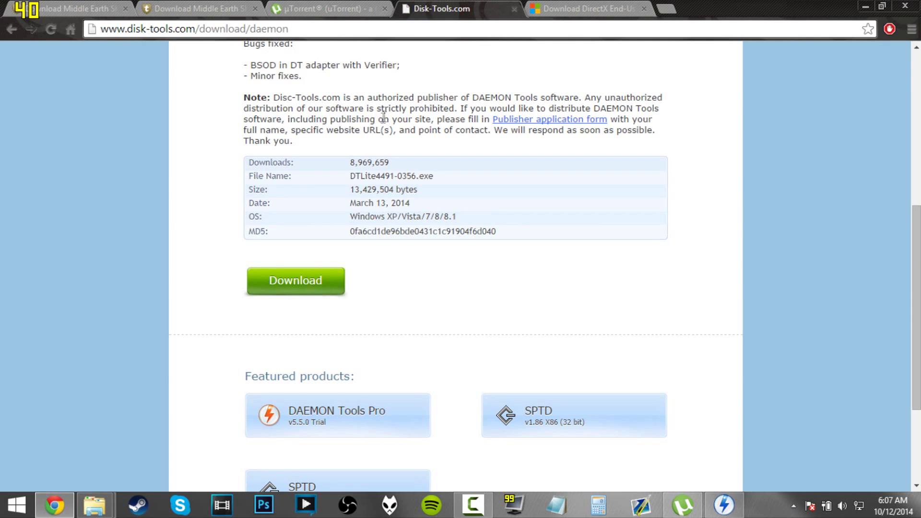
pyautogui.moveTo(421, 85)
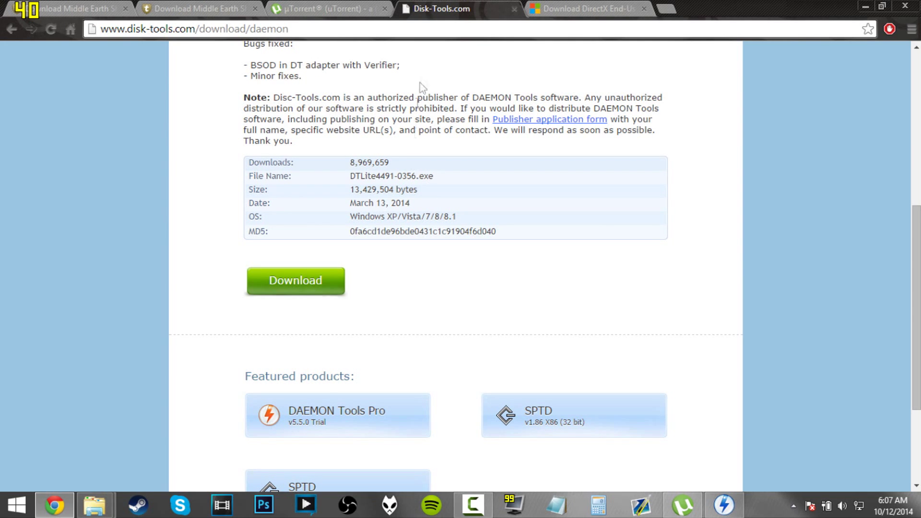
pyautogui.scroll(3)
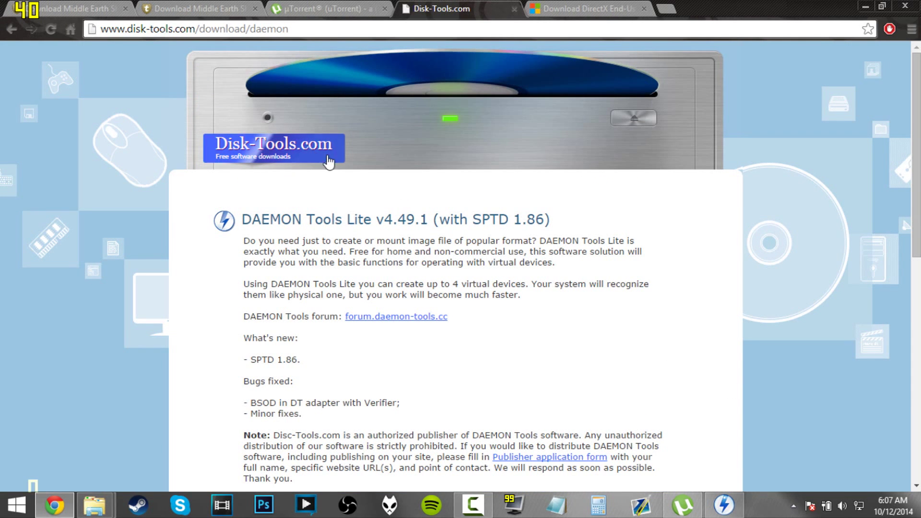
pyautogui.moveTo(401, 163)
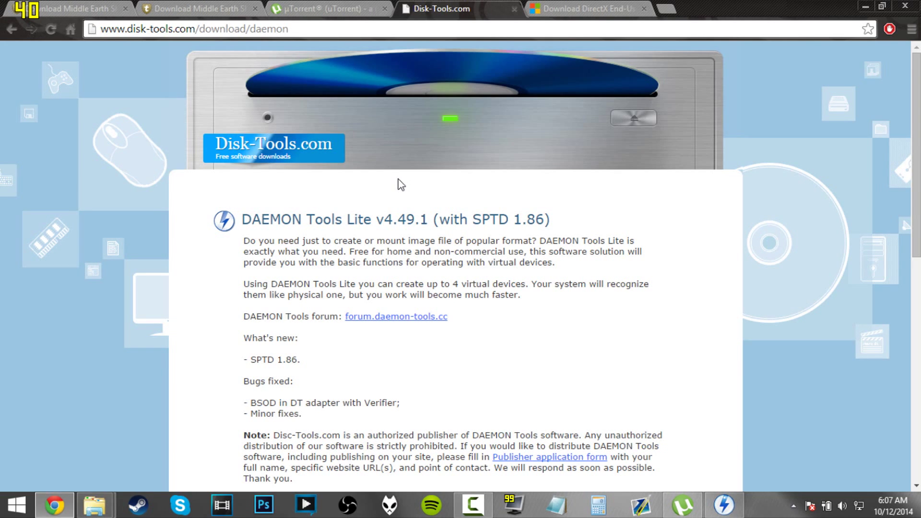
pyautogui.moveTo(411, 128)
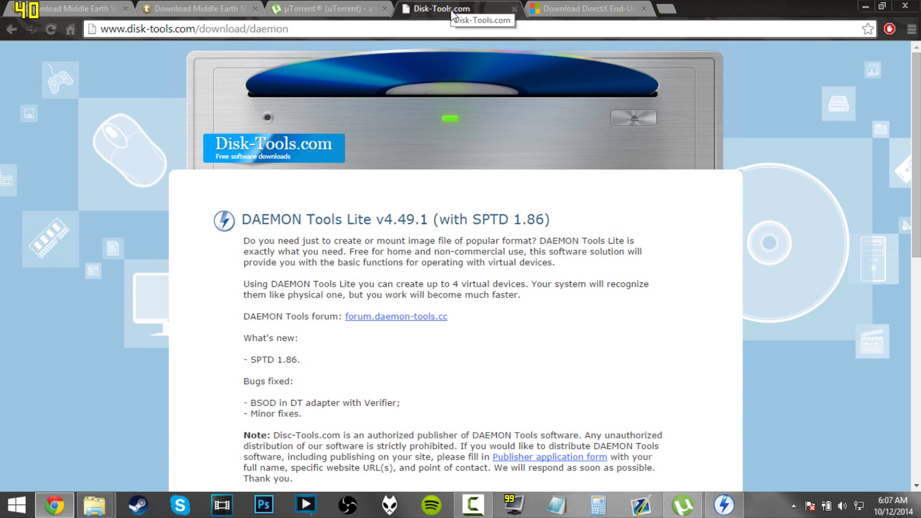
pyautogui.scroll(-3)
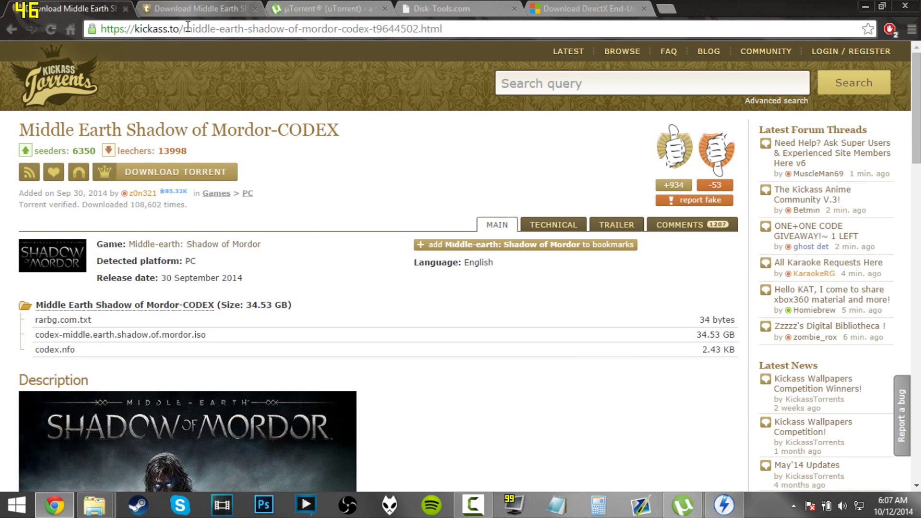
# Check the DAEMON Tools and uTorrent pages, return to the torrent page, then minimize Chrome to reveal uTorrent.
pyautogui.click(435, 8)
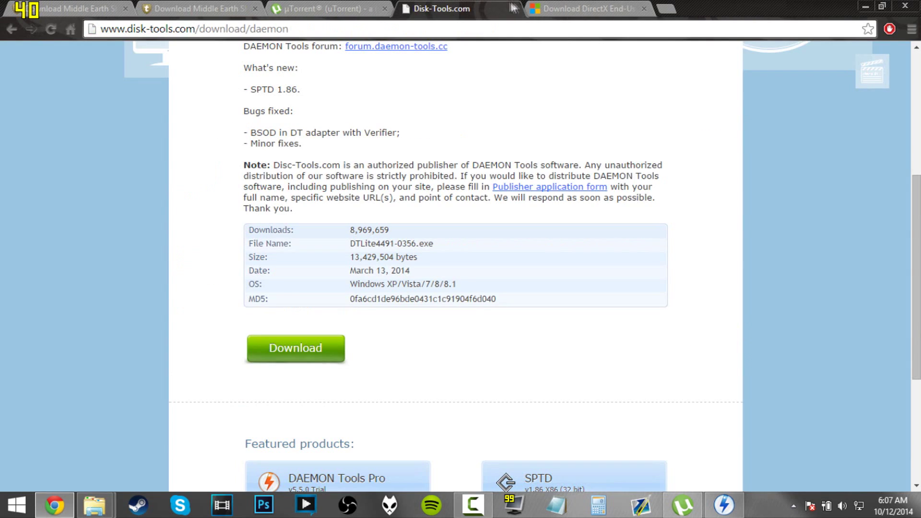
pyautogui.scroll(3)
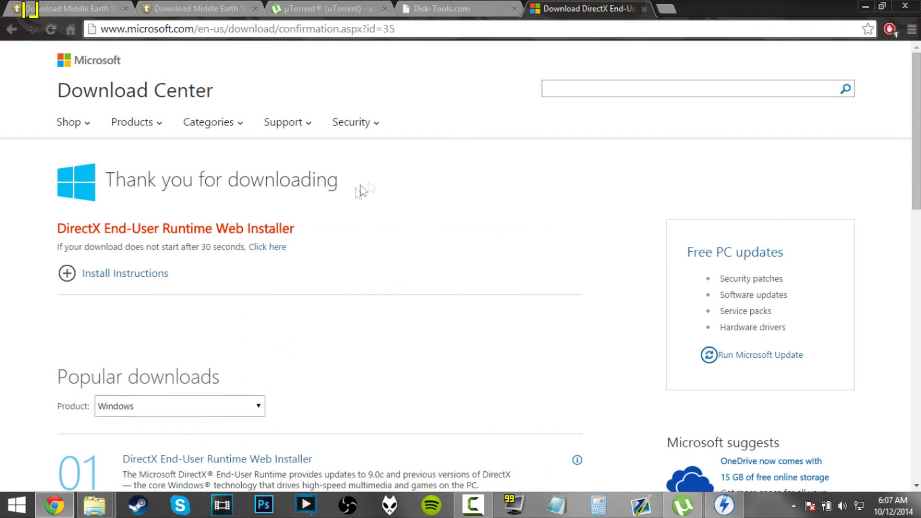
pyautogui.moveTo(270, 93)
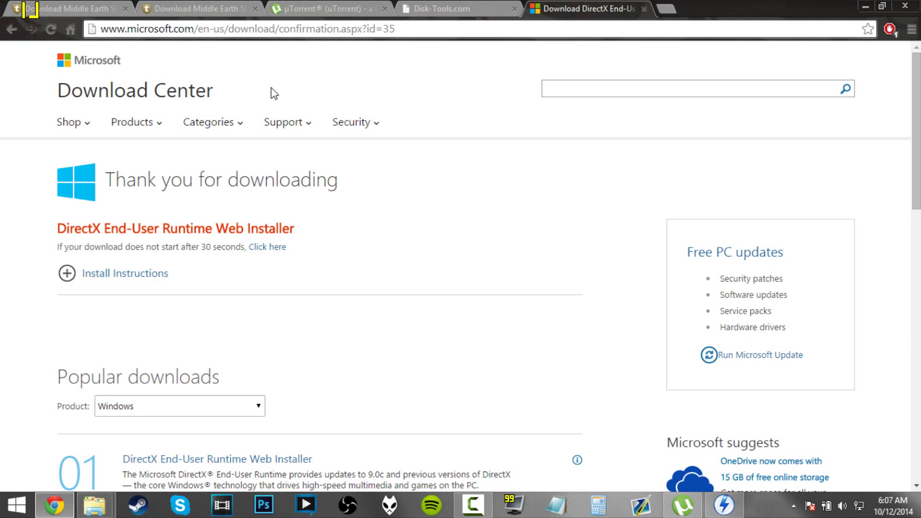
pyautogui.moveTo(230, 82)
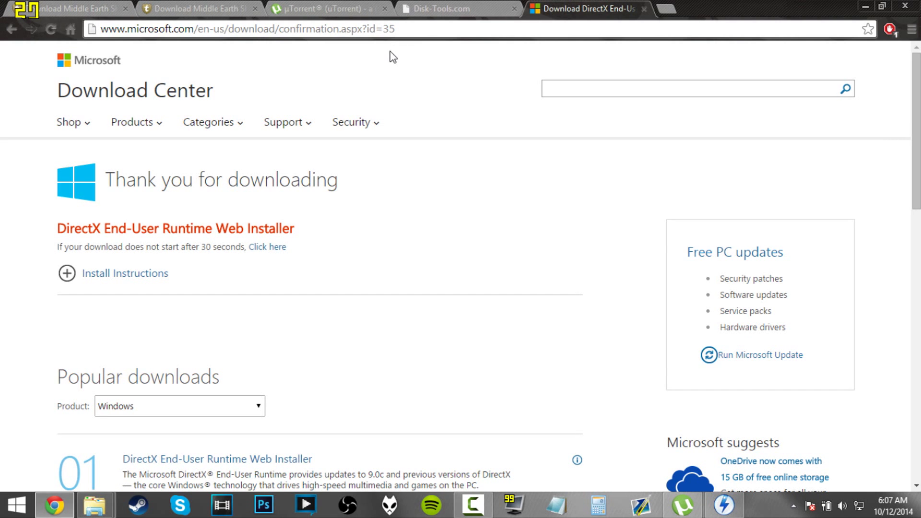
pyautogui.moveTo(458, 8)
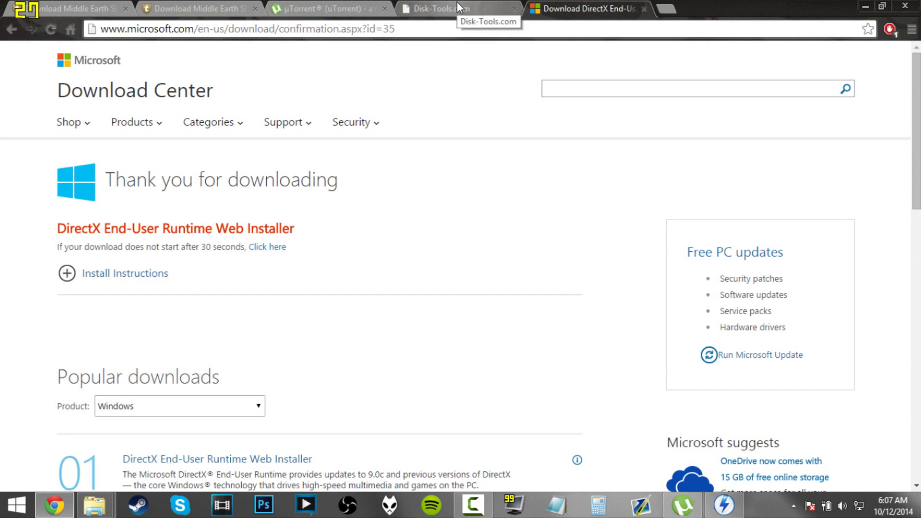
pyautogui.click(317, 8)
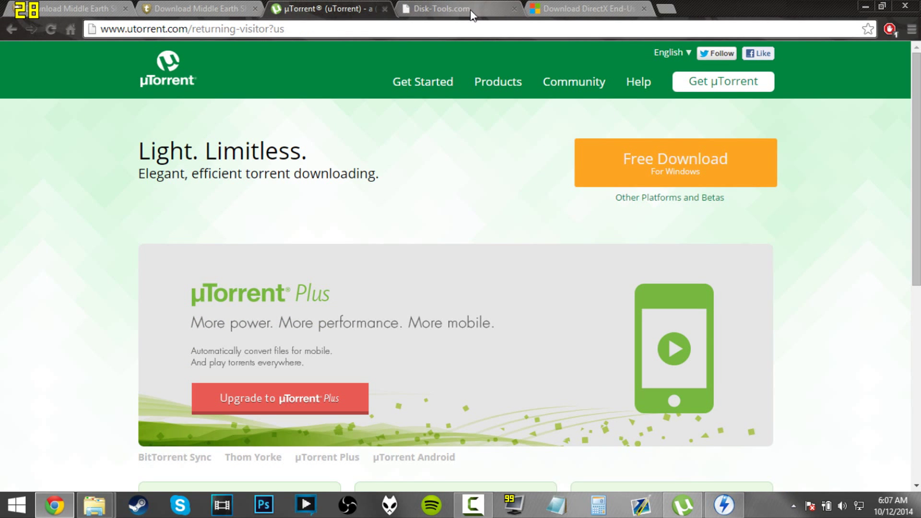
pyautogui.click(197, 8)
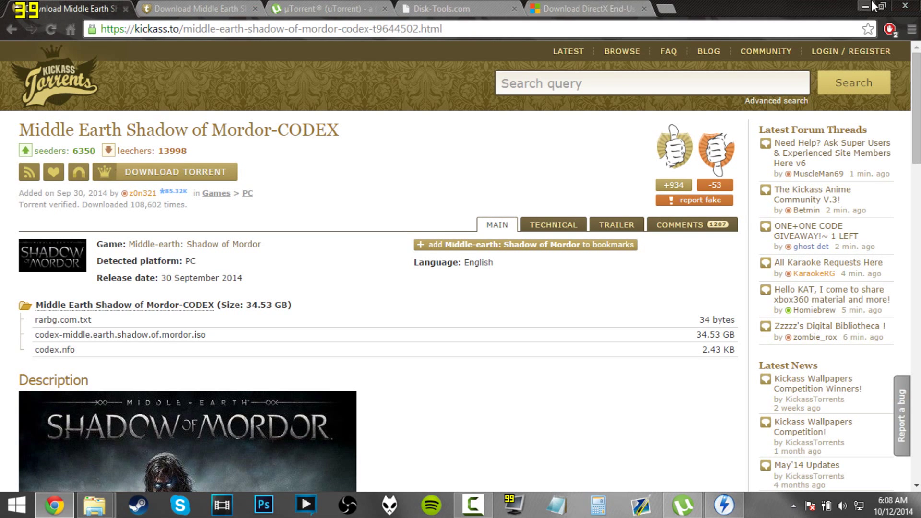
pyautogui.click(680, 517)
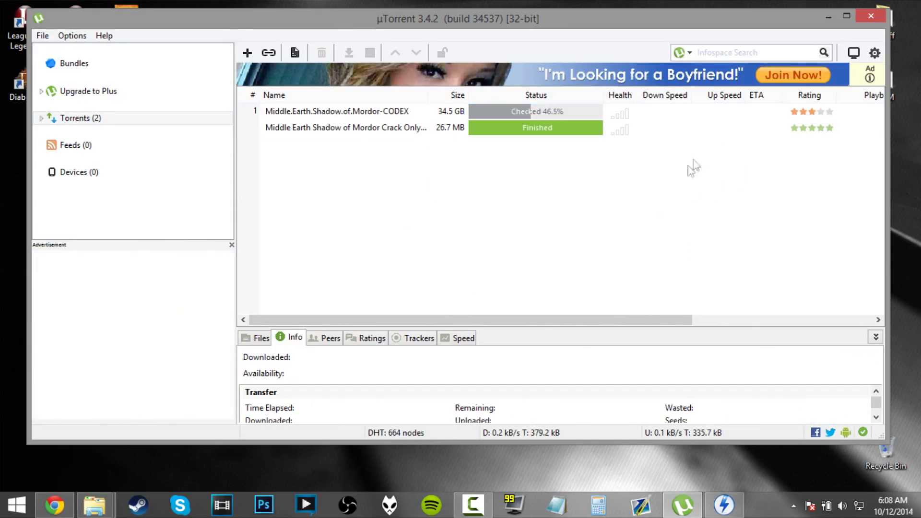
# Open the containing folder of the Middle.Earth.Shadow.of.Mordor-CODEX torrent.
pyautogui.click(337, 111)
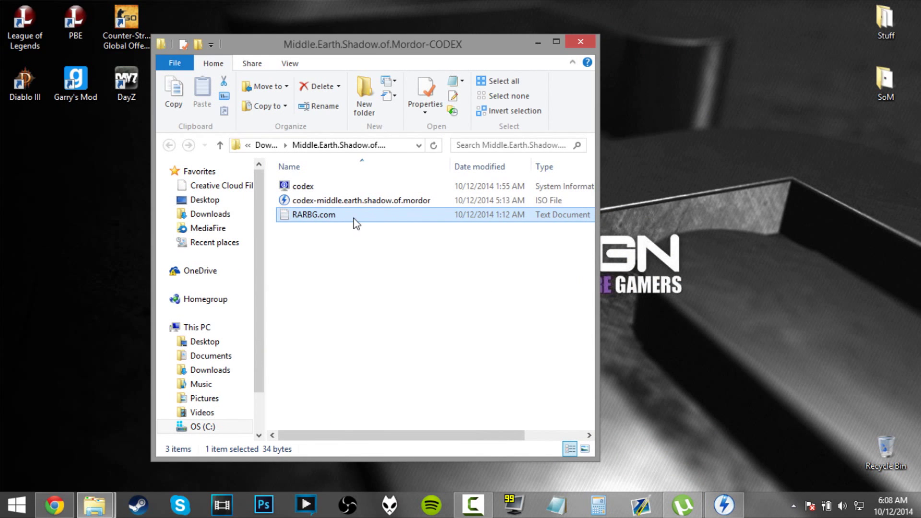
# Mount the codex Shadow of Mordor ISO image and minimize the download folder window.
pyautogui.click(303, 186)
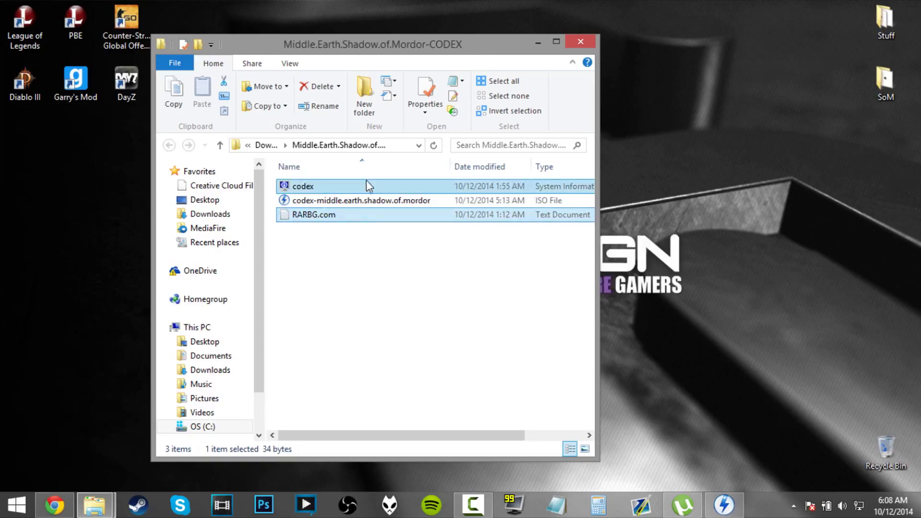
pyautogui.click(361, 201)
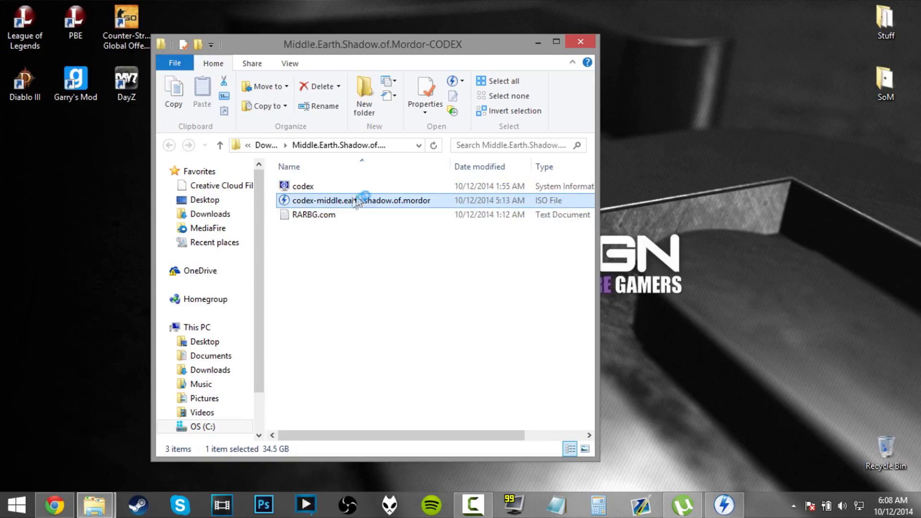
pyautogui.doubleClick(360, 201)
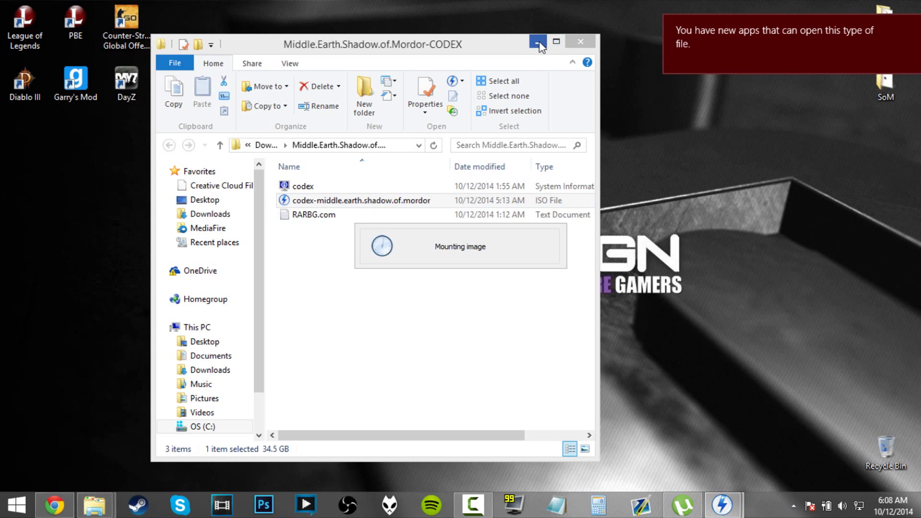
pyautogui.click(536, 42)
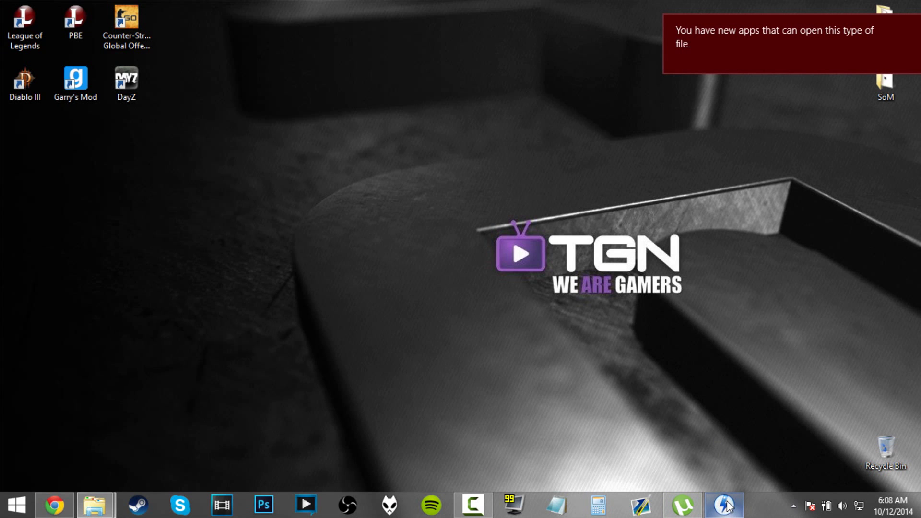
# Show DAEMON Tools Lite with the Shadow of Mordor image mounted as drive E: Middle Earth.
pyautogui.click(723, 505)
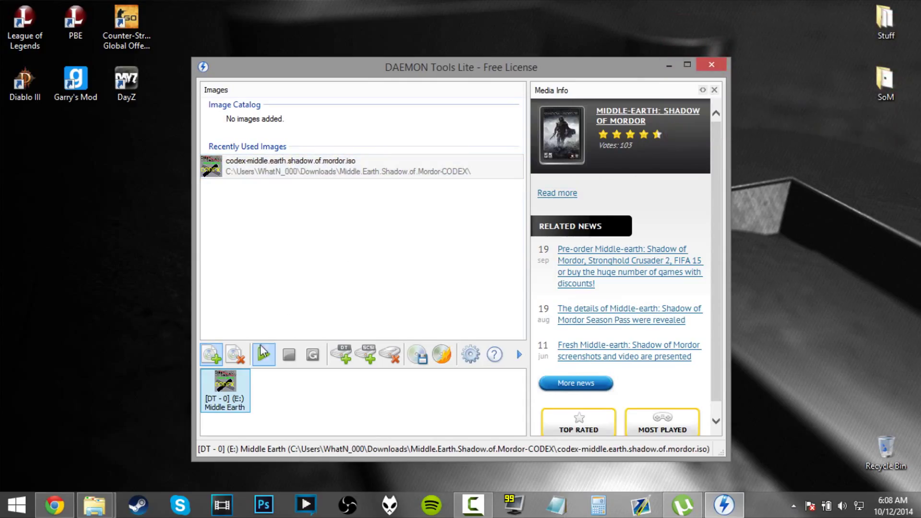
pyautogui.click(291, 166)
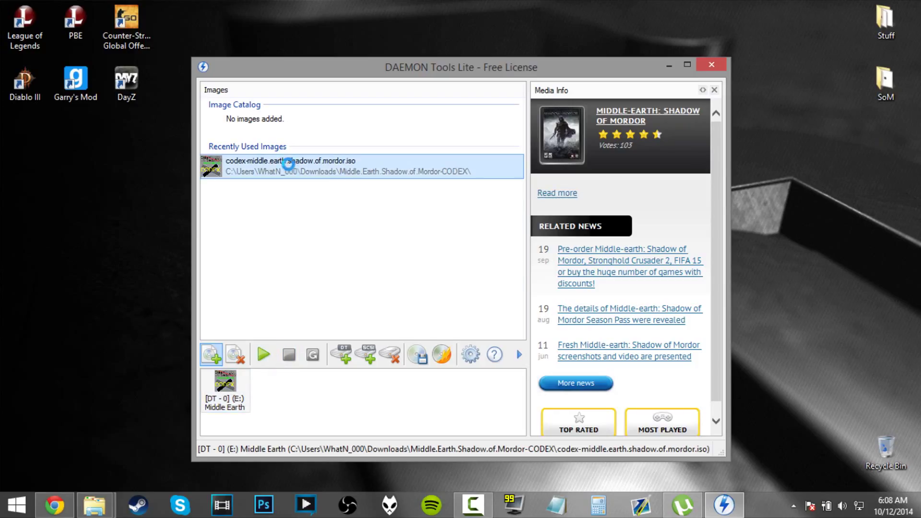
pyautogui.doubleClick(290, 165)
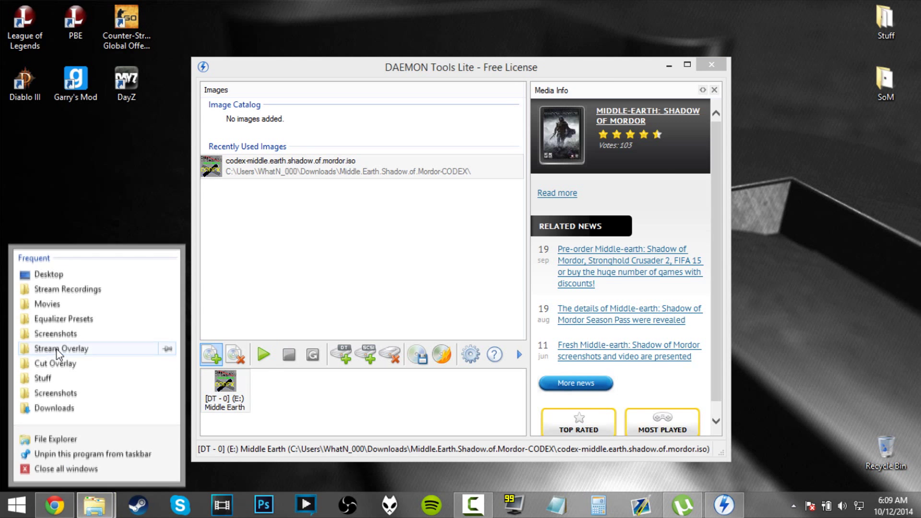
# Open BD-ROM Drive (E:) Middle Earth from This PC and launch the CODEX installer.
pyautogui.click(60, 349)
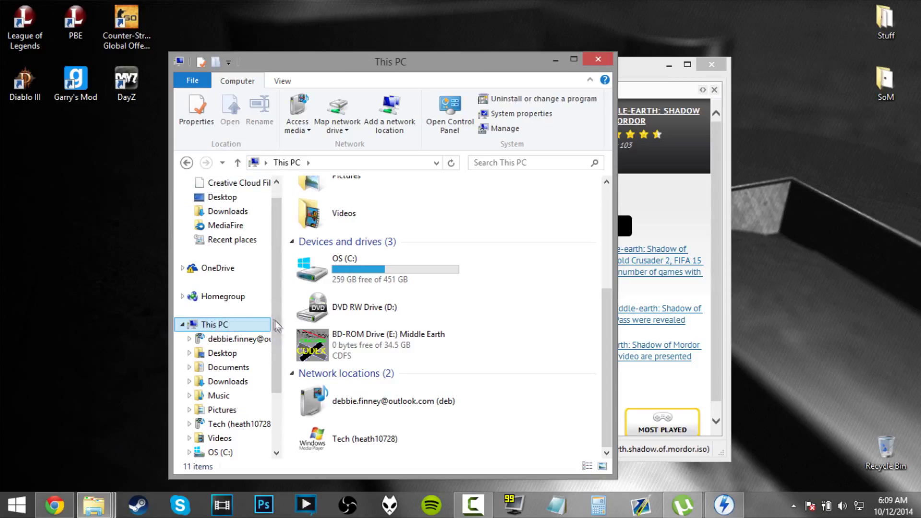
pyautogui.click(388, 345)
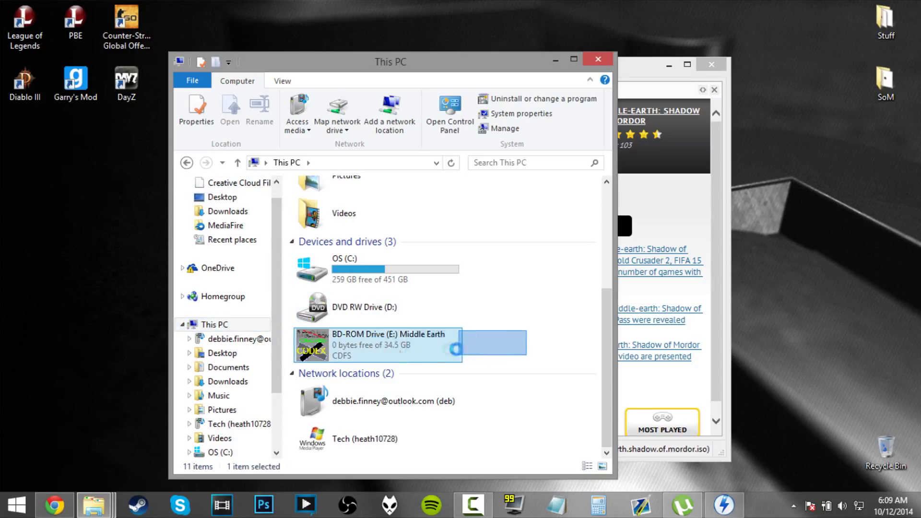
pyautogui.doubleClick(376, 344)
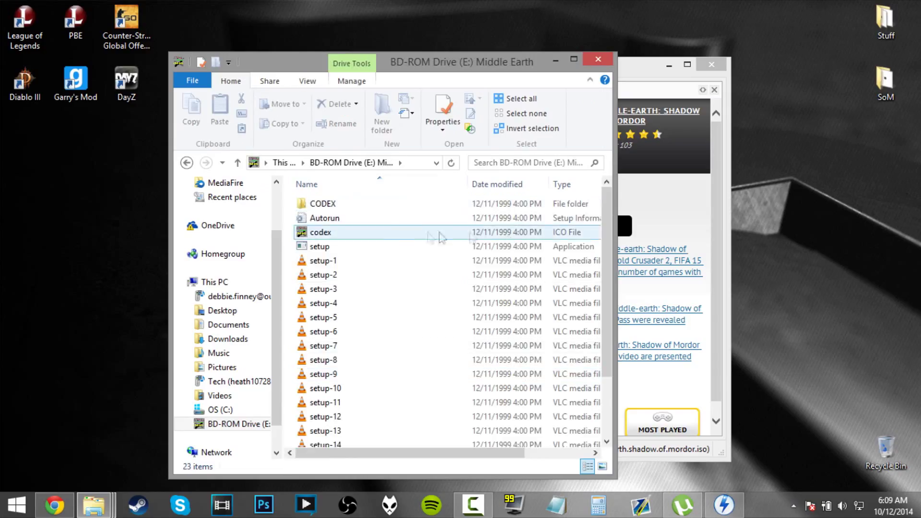
pyautogui.click(324, 218)
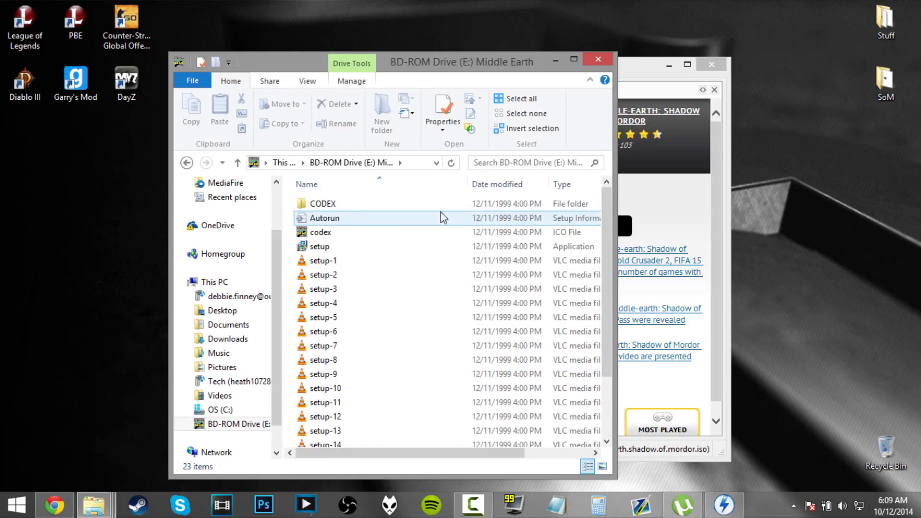
pyautogui.click(320, 246)
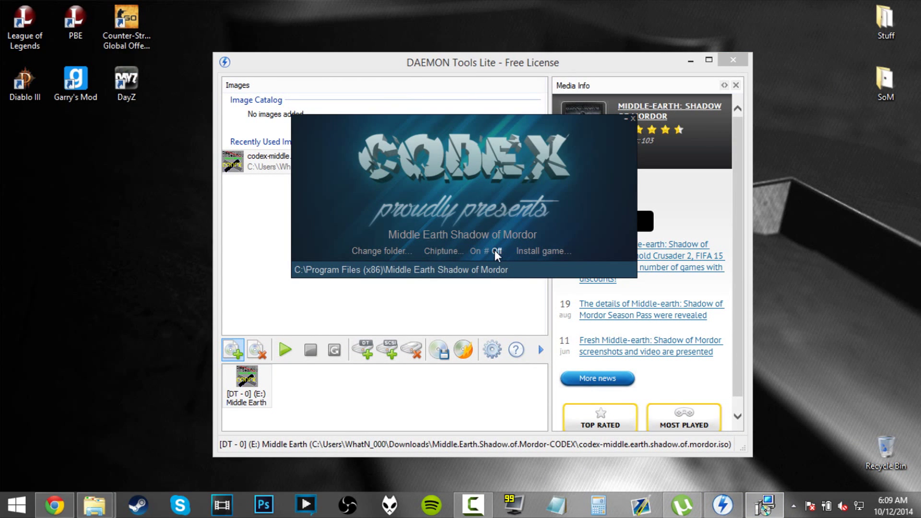
pyautogui.moveTo(825, 460)
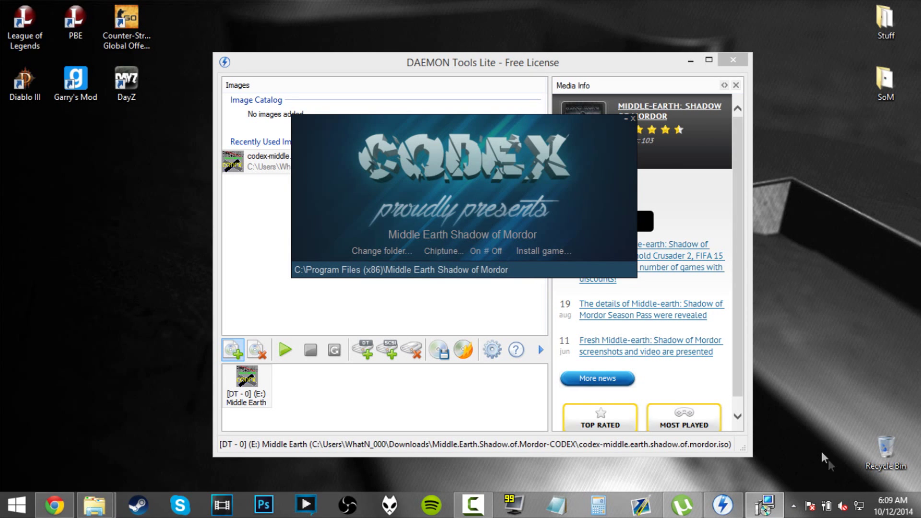
# Check the system volume and hide the DAEMON Tools window while installation runs.
pyautogui.click(842, 506)
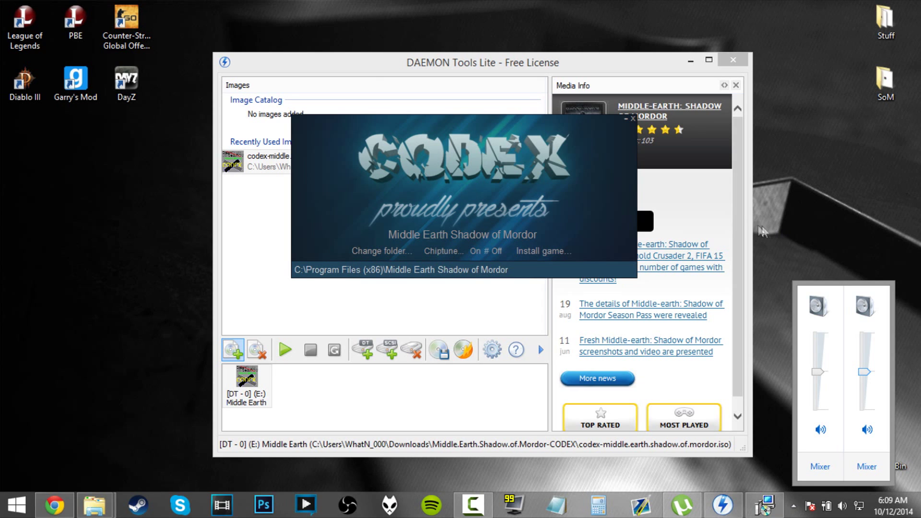
pyautogui.moveTo(330, 131)
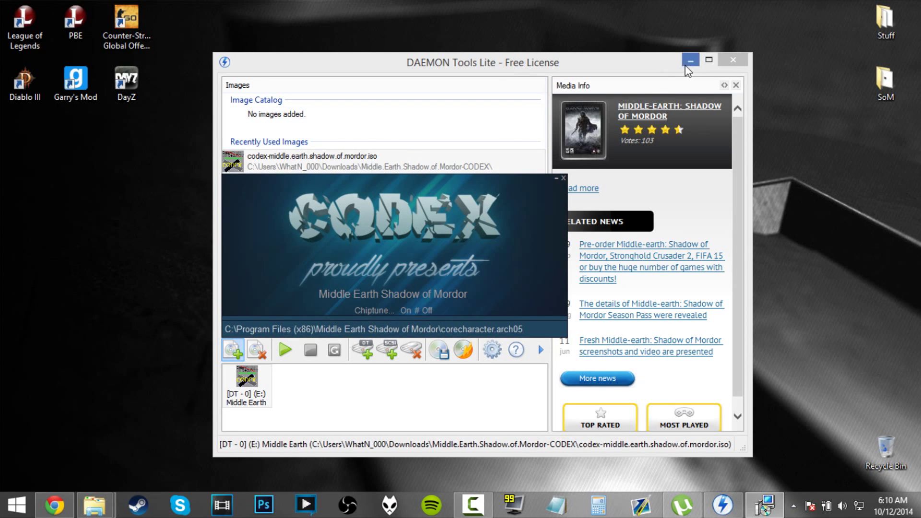
pyautogui.click(691, 59)
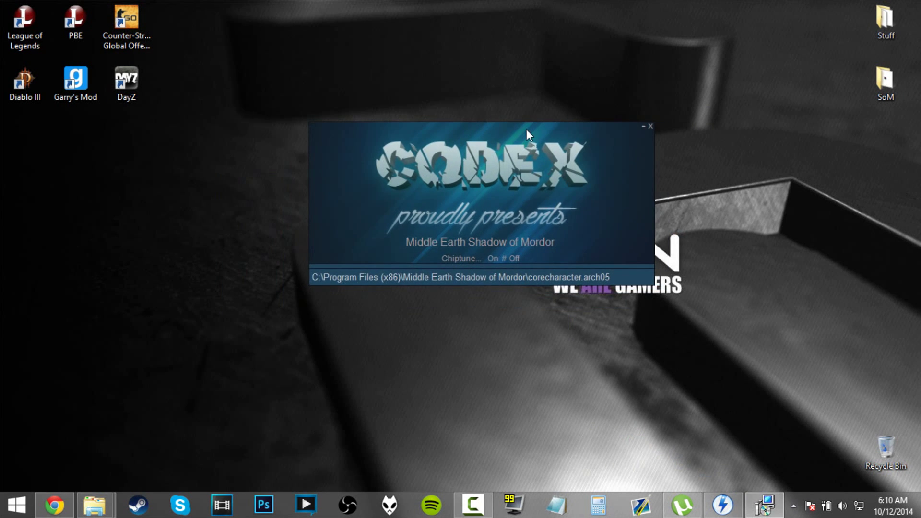
pyautogui.moveTo(500, 357)
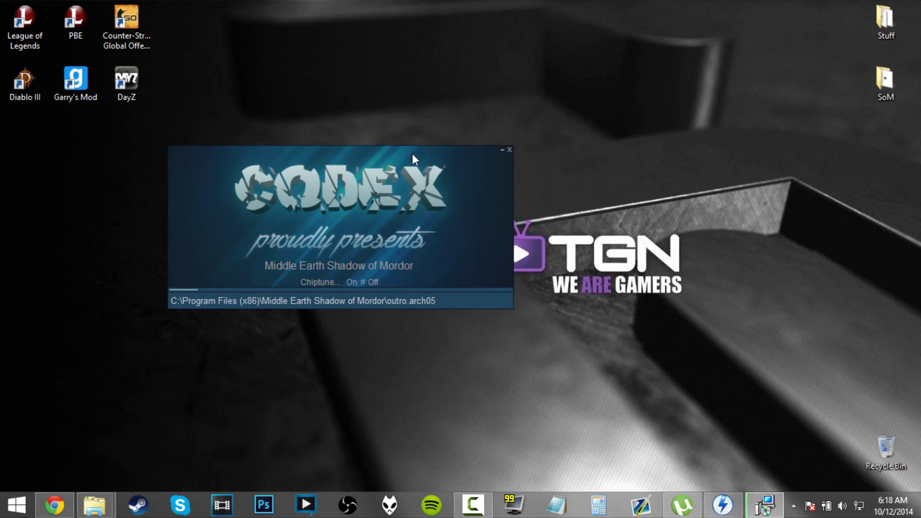
# Move the CODEX installer window to the centre of the screen while archives extract.
pyautogui.moveTo(411, 159); pyautogui.dragTo(579, 53)
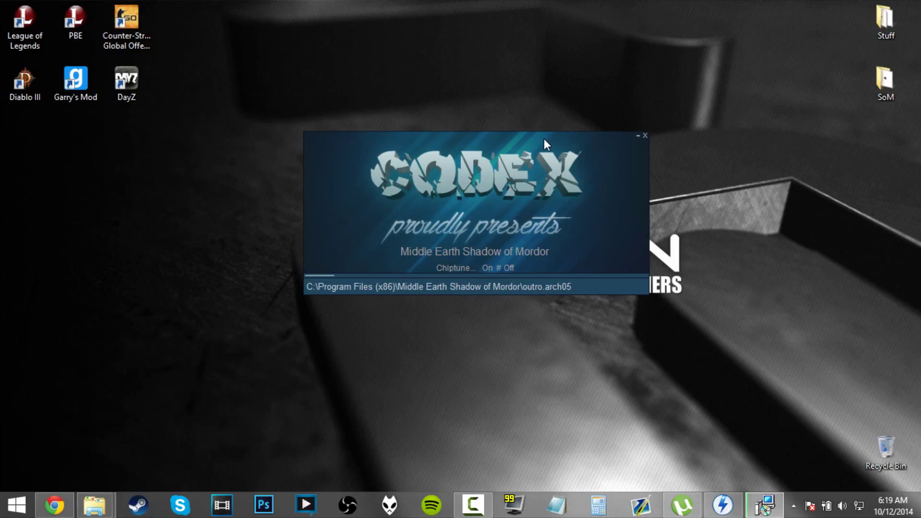
pyautogui.moveTo(739, 111)
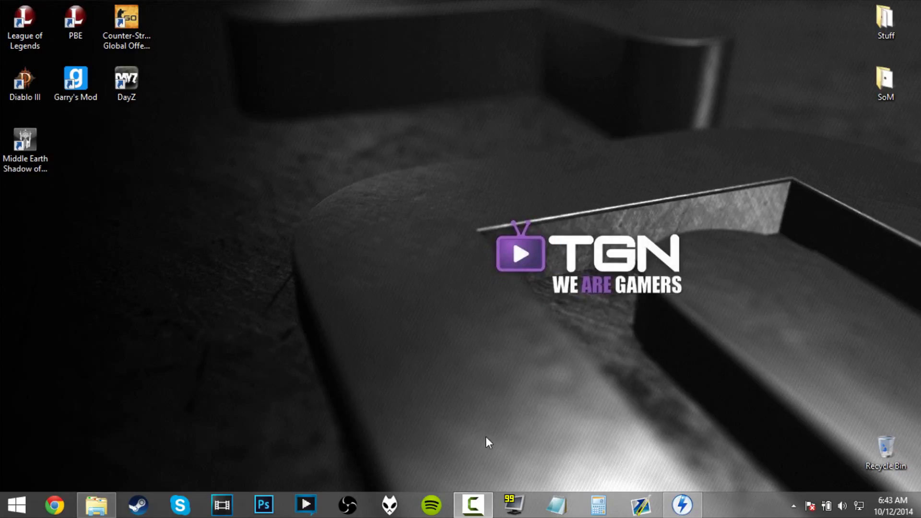
pyautogui.moveTo(476, 473)
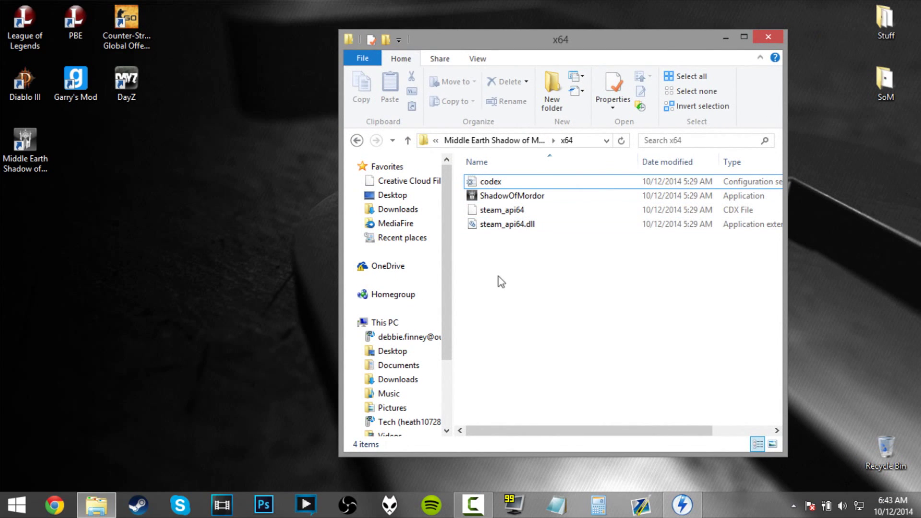
pyautogui.moveTo(614, 314)
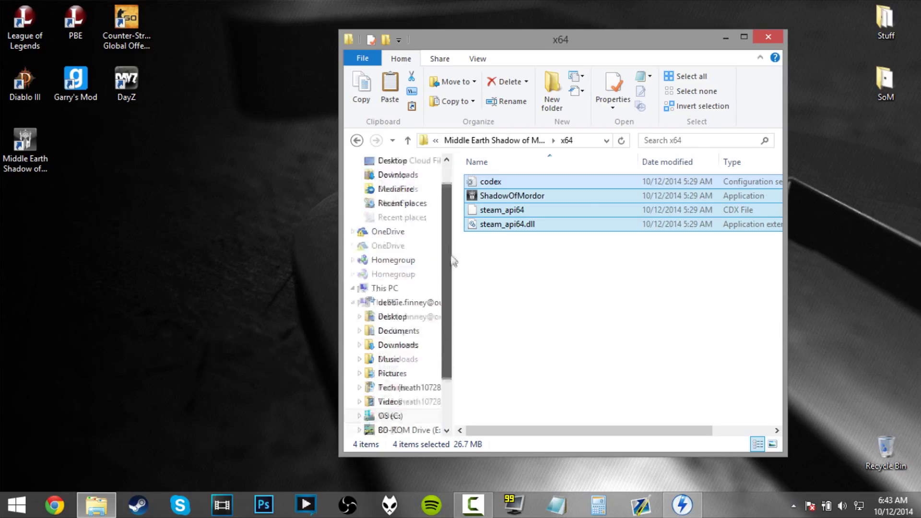
# Browse OS (C:) into Program Files (x86) and scroll to the Middle Earth Shadow of Mordor folder.
pyautogui.click(386, 359)
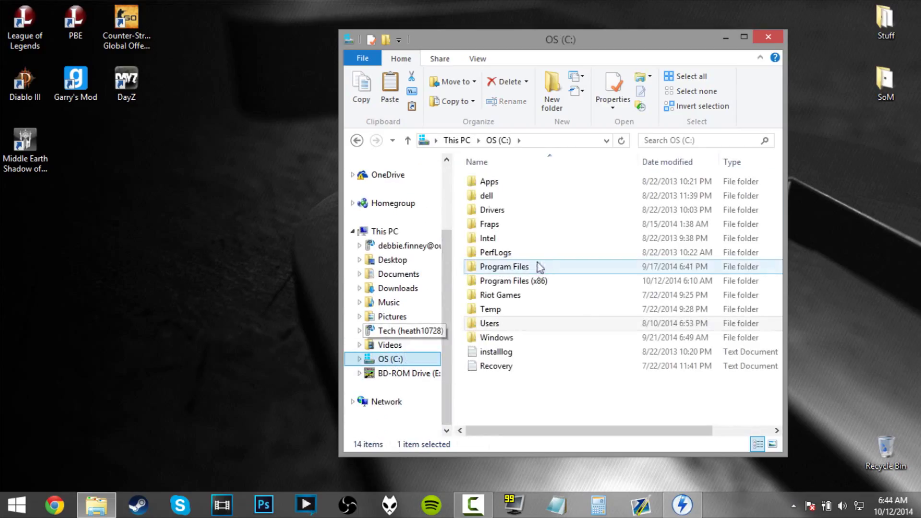
pyautogui.doubleClick(513, 281)
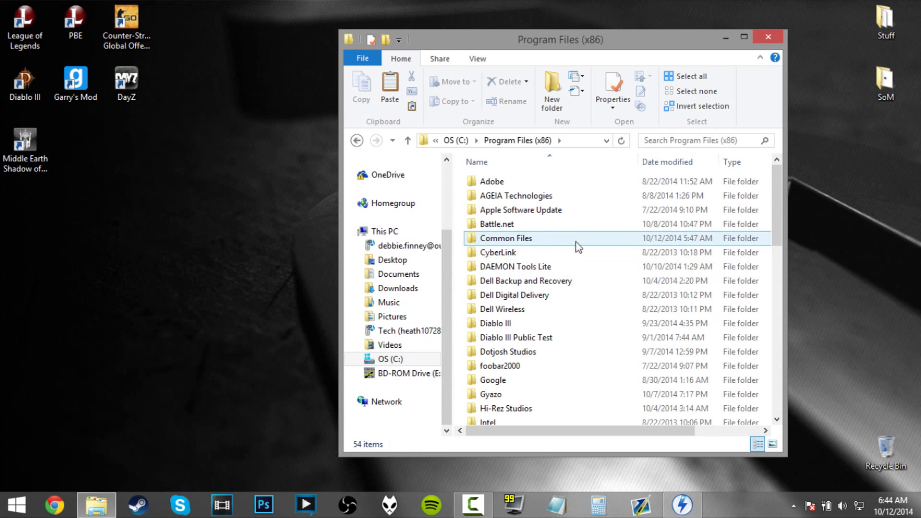
pyautogui.scroll(-3)
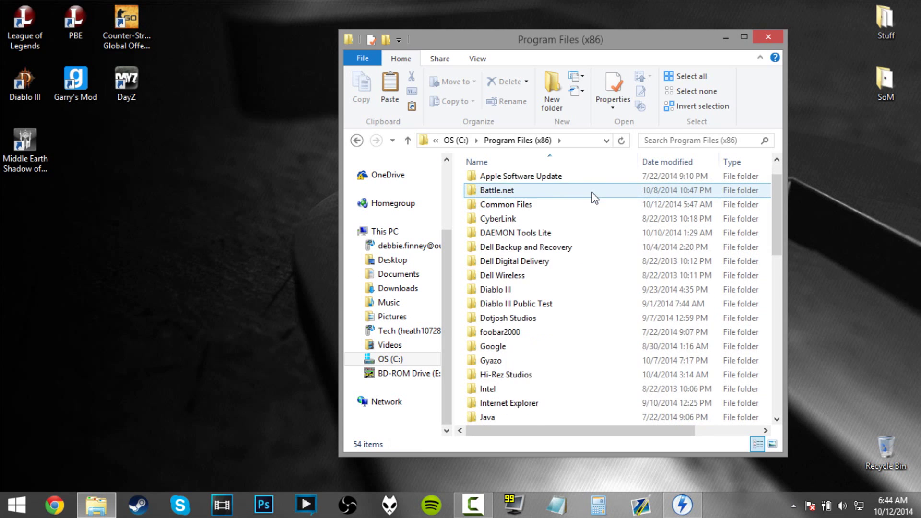
pyautogui.scroll(-3)
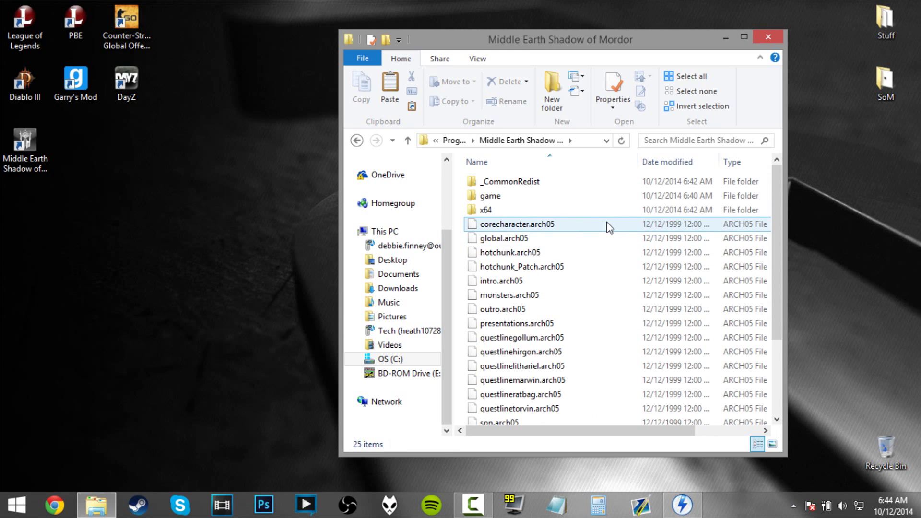
pyautogui.scroll(-3)
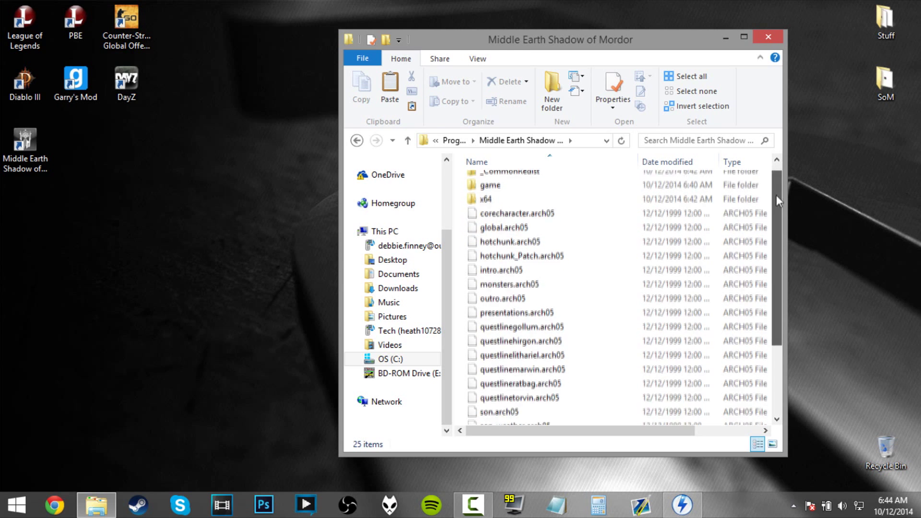
pyautogui.scroll(-3)
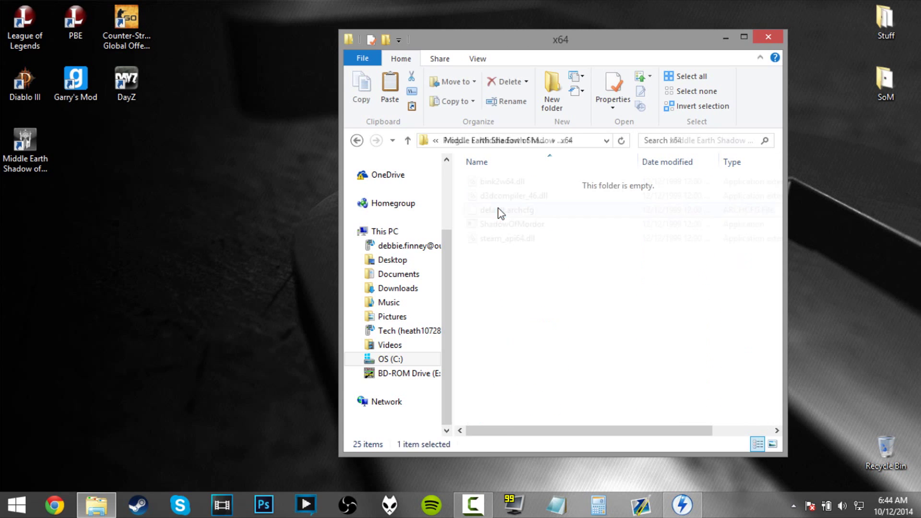
# Paste the four crack files into x64, replacing the originals and granting administrator permission.
pyautogui.click(390, 87)
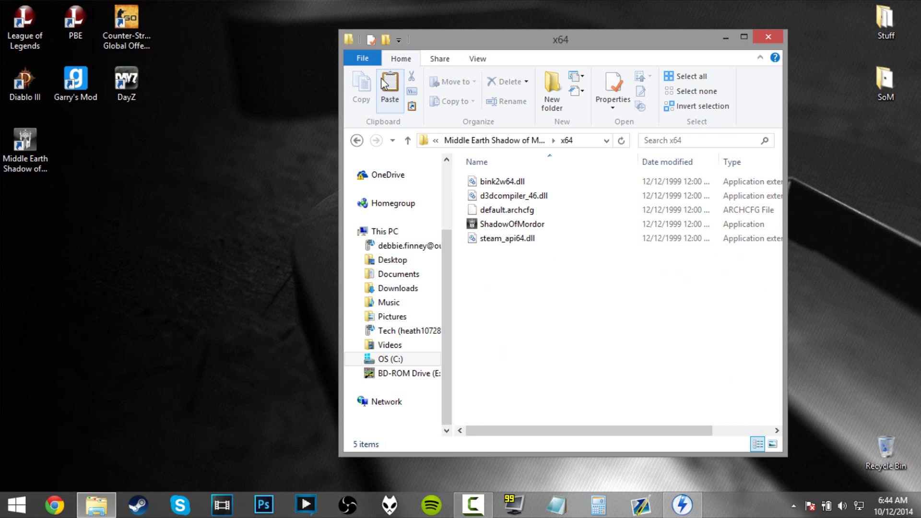
pyautogui.click(390, 92)
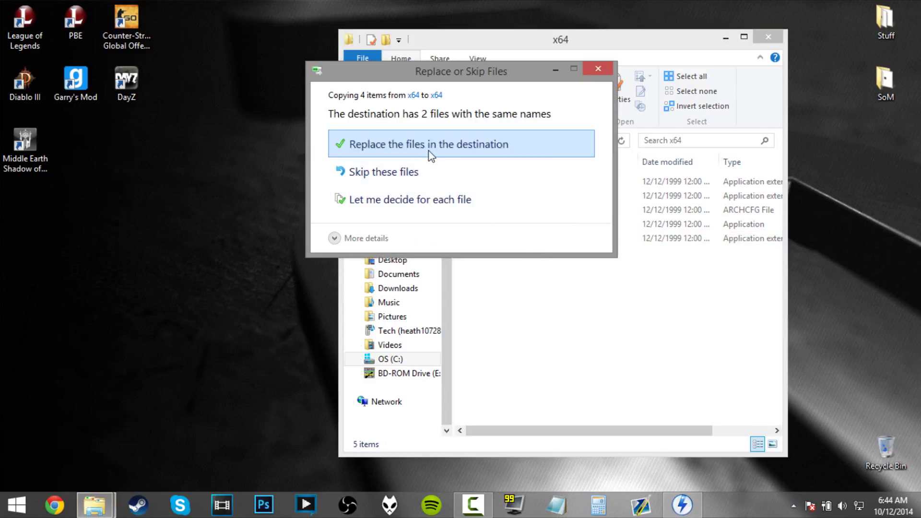
pyautogui.click(431, 144)
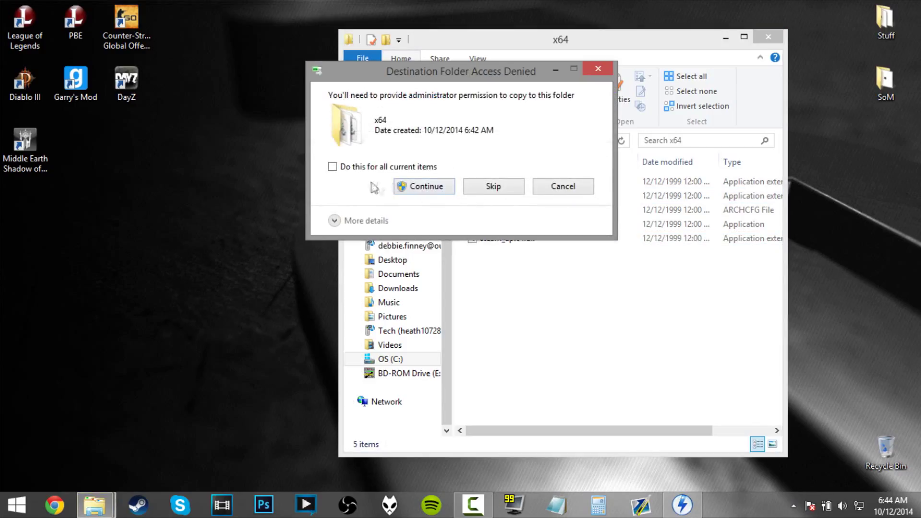
pyautogui.click(423, 186)
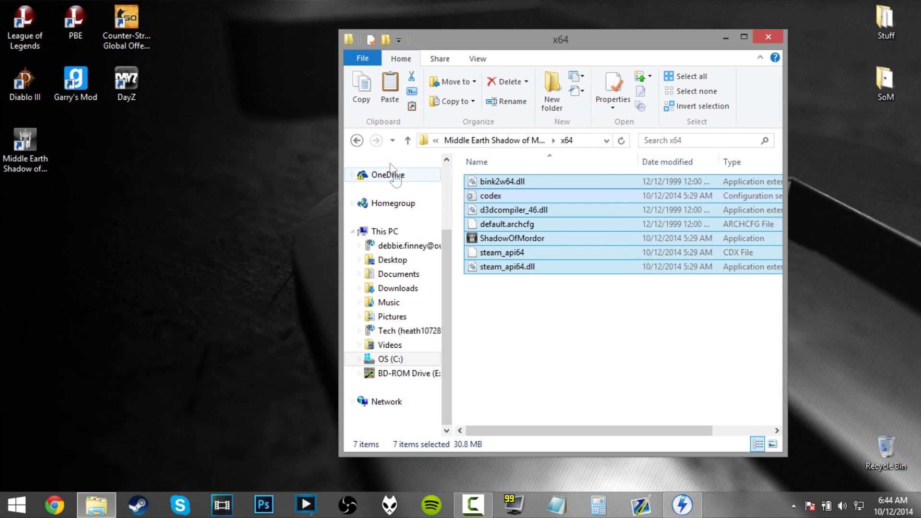
# Send a shortcut of the ShadowOfMordor application to the desktop.
pyautogui.click(357, 140)
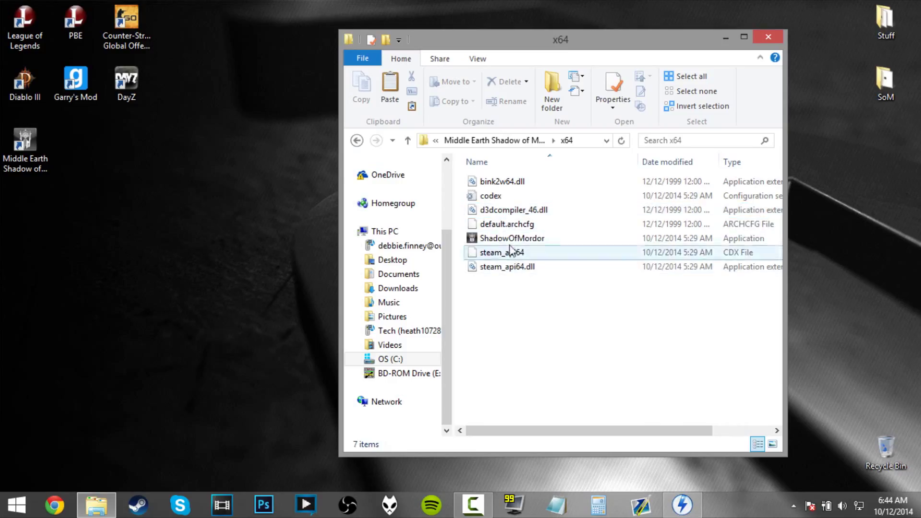
pyautogui.click(513, 238)
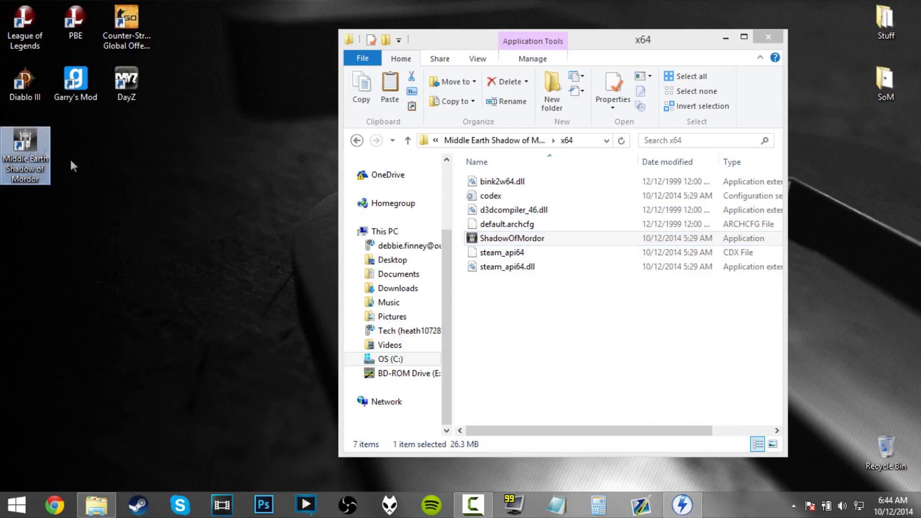
pyautogui.click(502, 252)
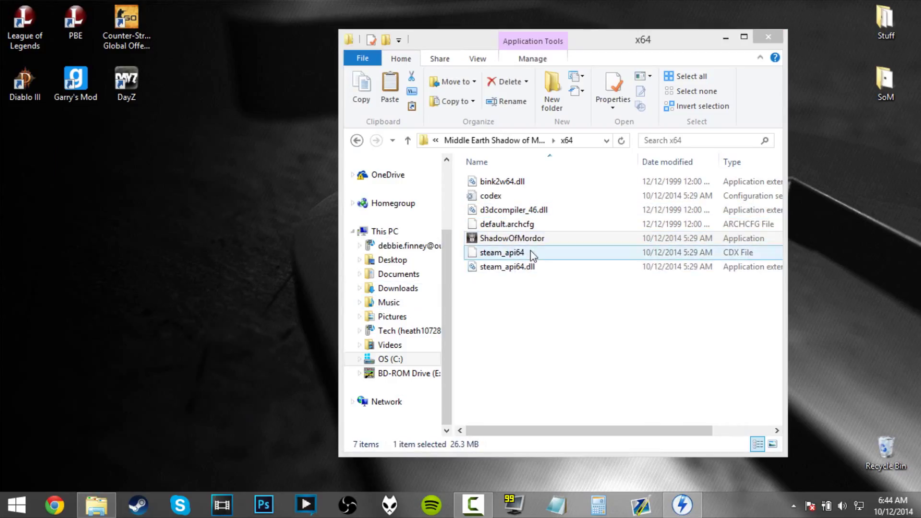
pyautogui.click(512, 238)
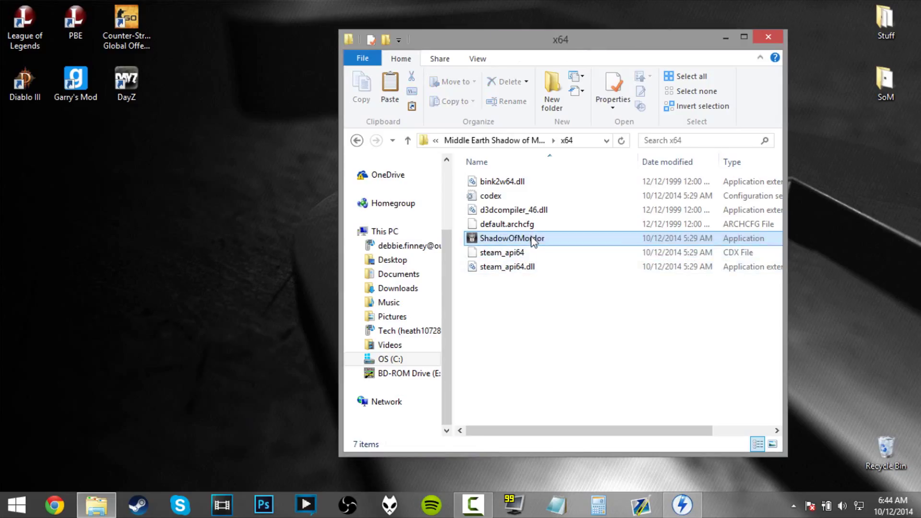
pyautogui.rightClick(513, 238)
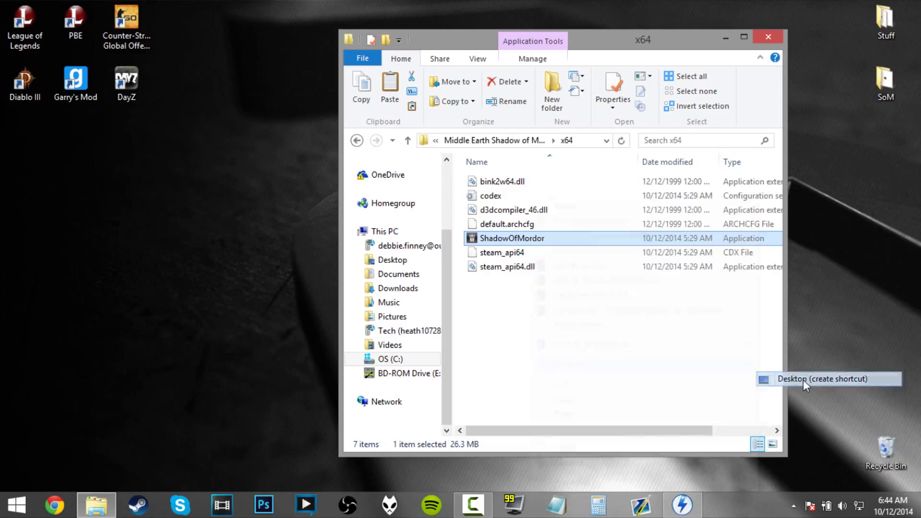
pyautogui.click(827, 379)
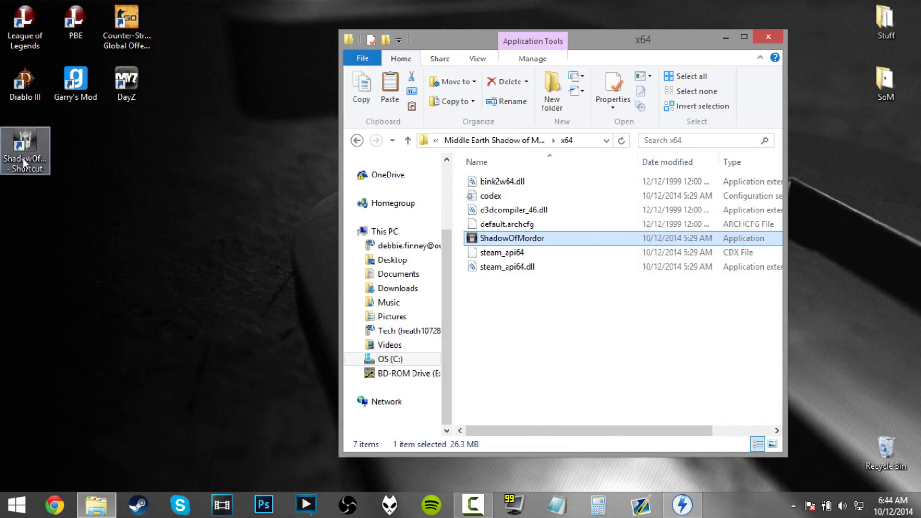
# Rename the new desktop shortcut to SoM.
pyautogui.rightClick(26, 140)
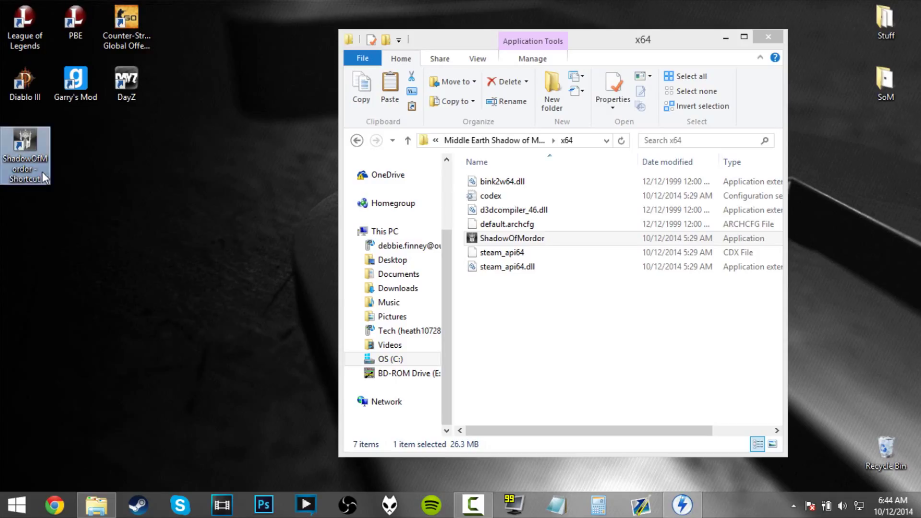
pyautogui.rightClick(24, 150)
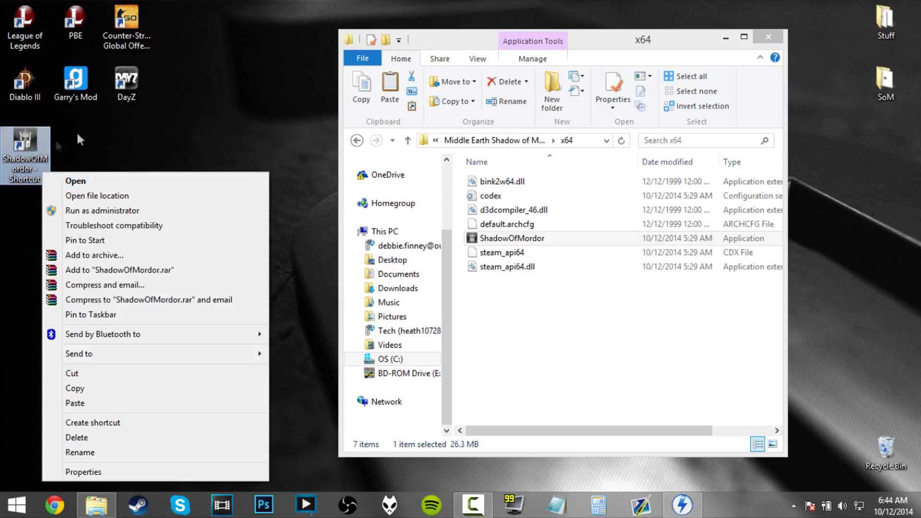
pyautogui.moveTo(83, 471)
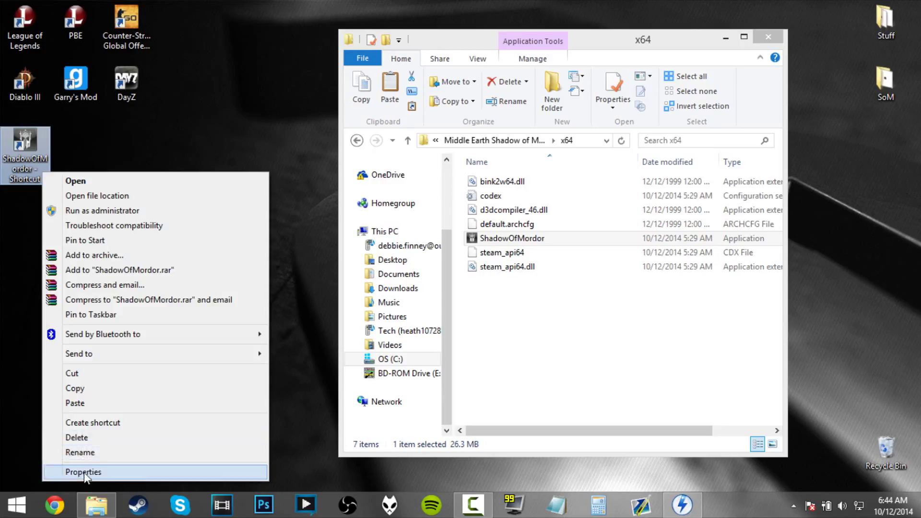
pyautogui.click(132, 215)
pyautogui.write('SoM')
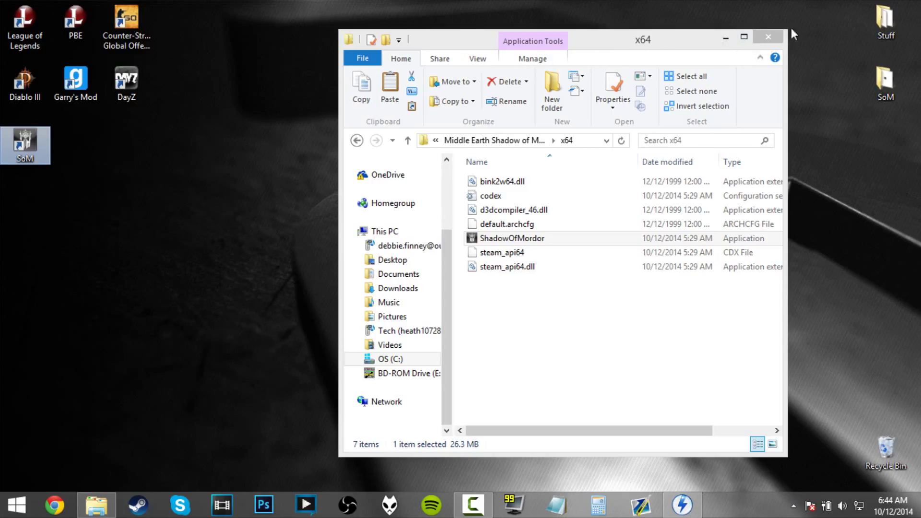
pyautogui.moveTo(768, 37)
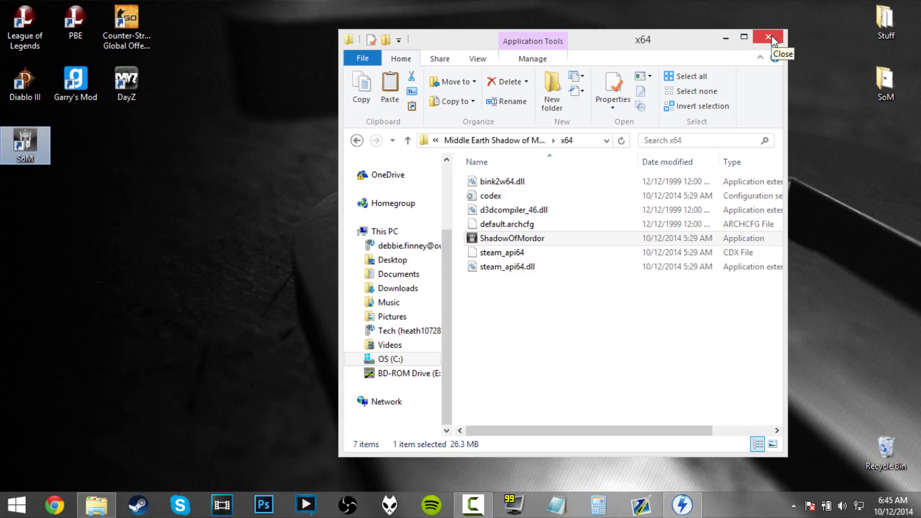
# Close the x64 folder window, leaving the desktop with the SoM shortcut.
pyautogui.click(767, 36)
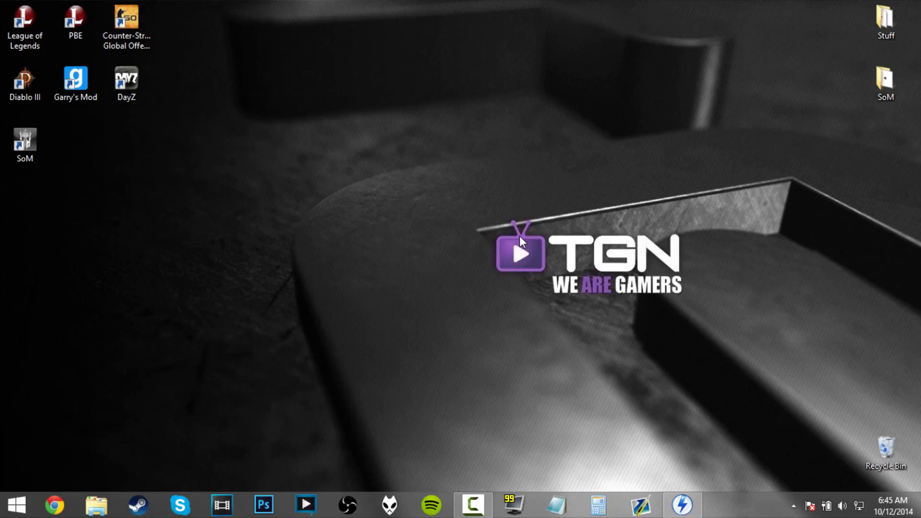
pyautogui.moveTo(542, 262)
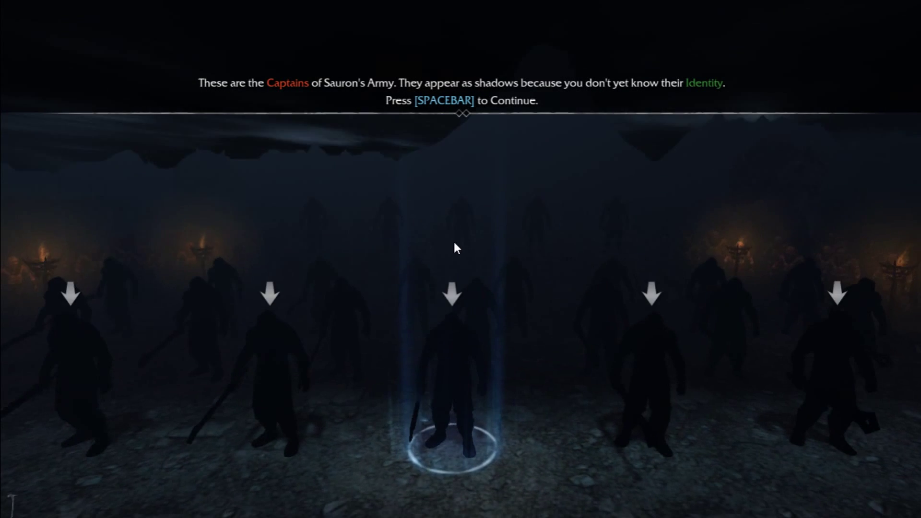
# Advance the Captains tutorial to reveal Gimûb the Slaver's identity and Power Rating.
pyautogui.press('space')
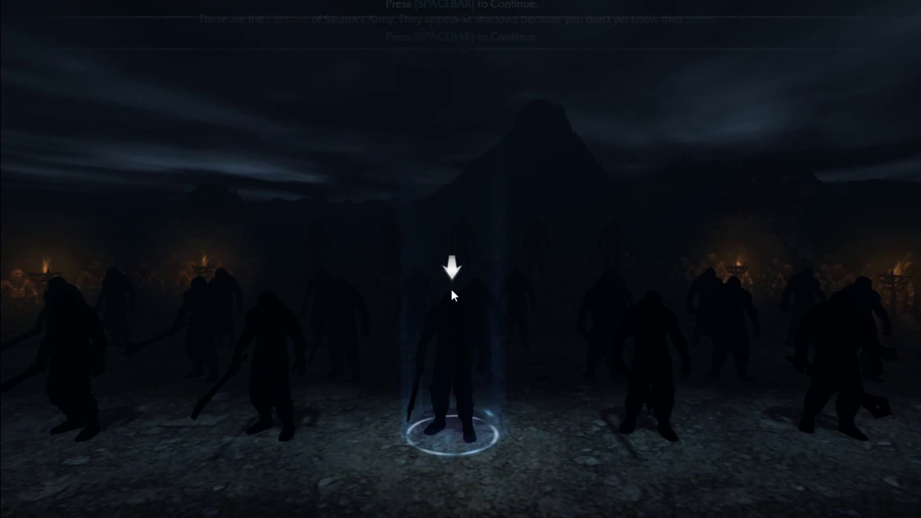
pyautogui.press('space')
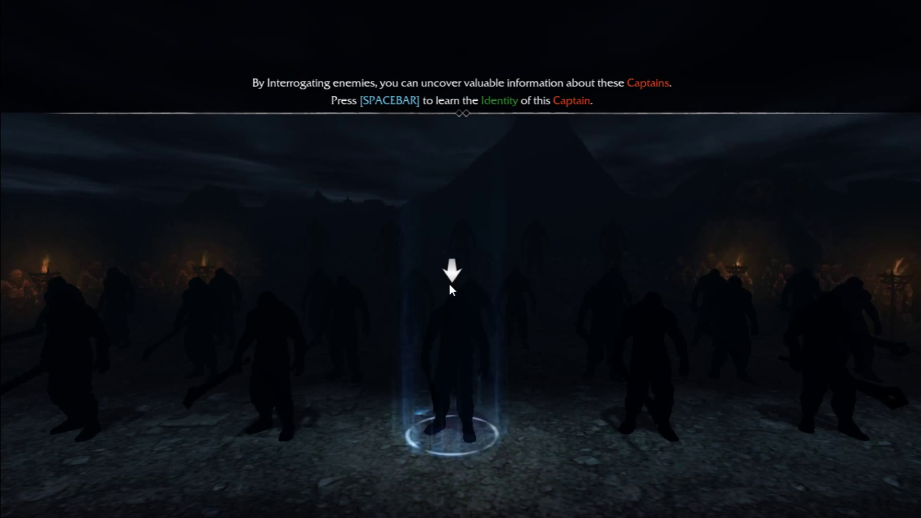
pyautogui.press('space')
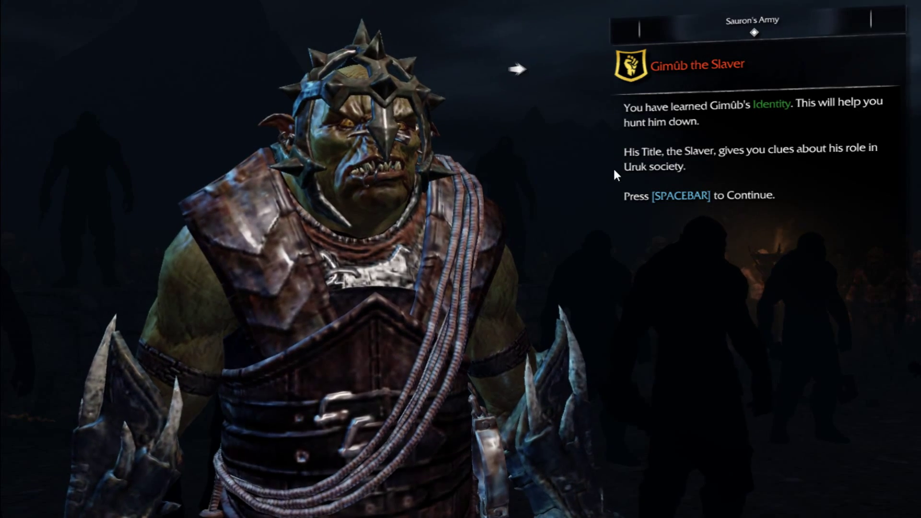
pyautogui.press('space')
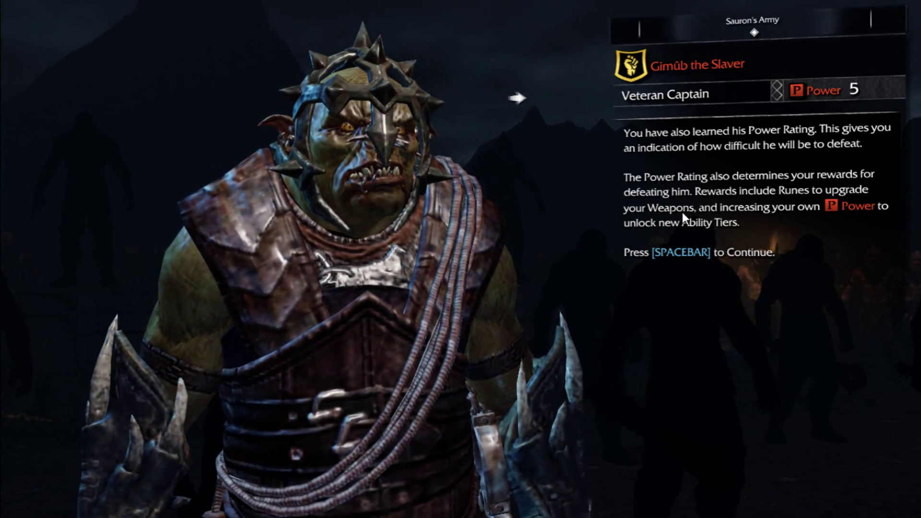
pyautogui.press('space')
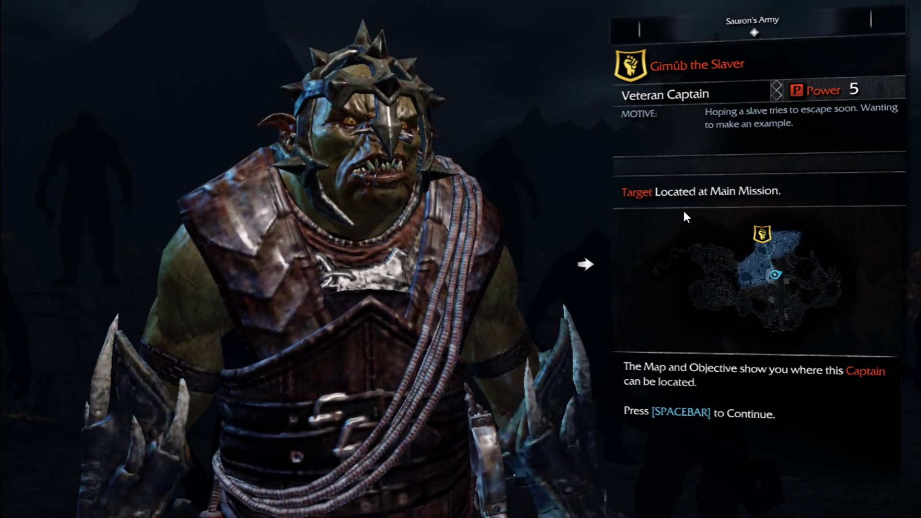
# Mark Gimûb the Slaver as the target and dismiss the Missions tutorial screens.
pyautogui.press('space')
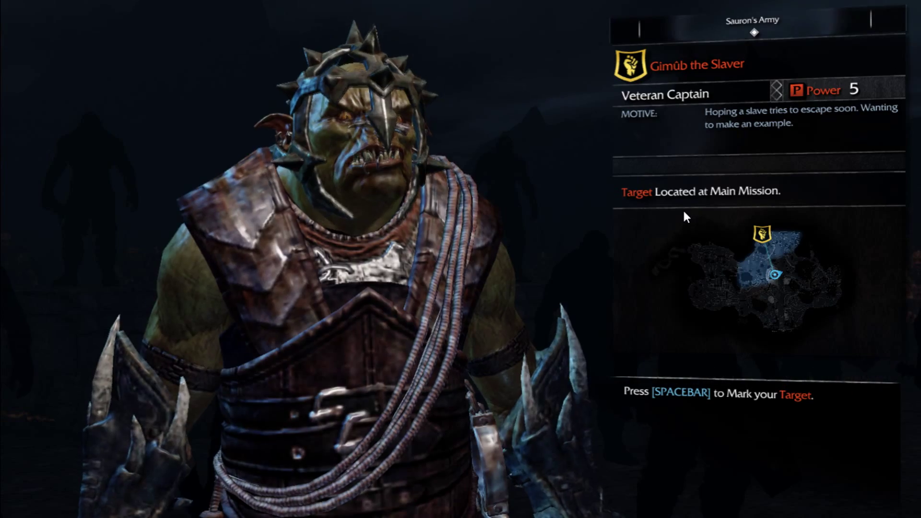
pyautogui.press('space')
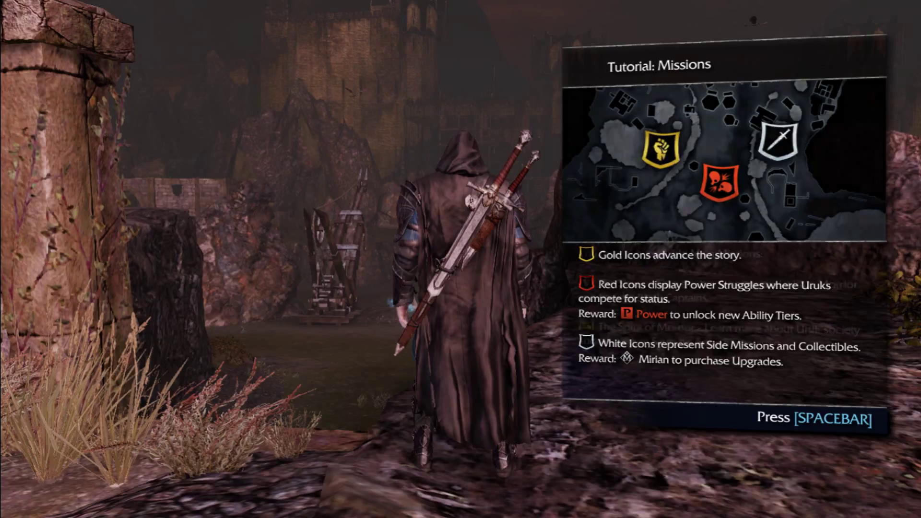
pyautogui.press('space')
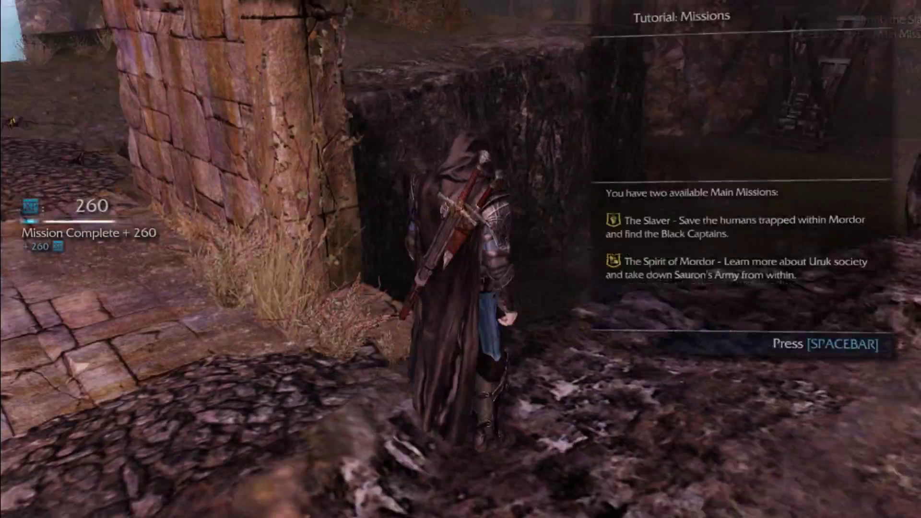
pyautogui.press('space')
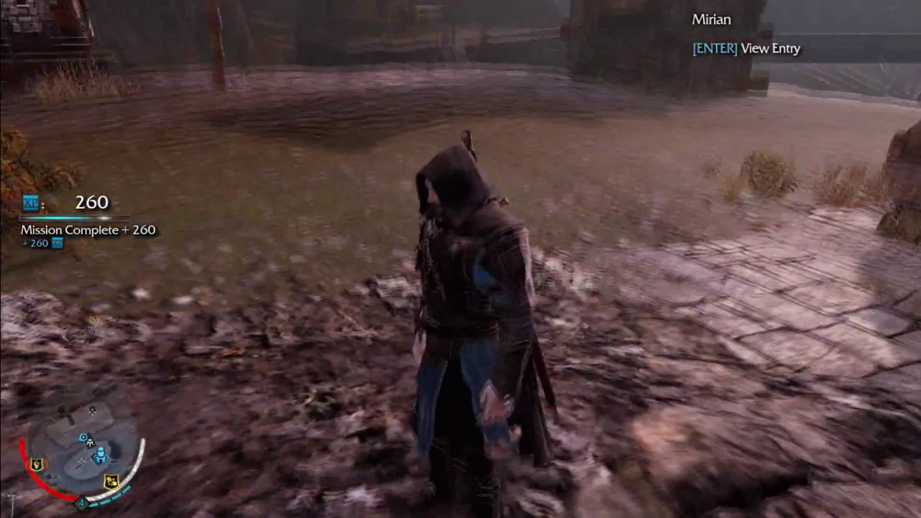